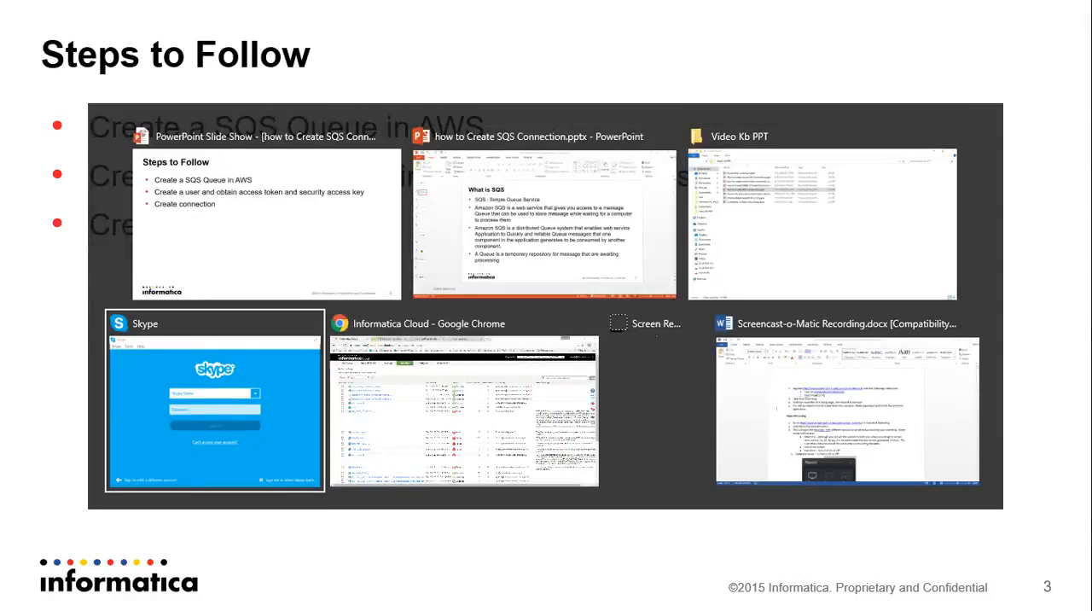
Step: Bring Chrome to the front and show the AWS Management Console tab
{"action": "left_click", "coordinate": [464, 401]}
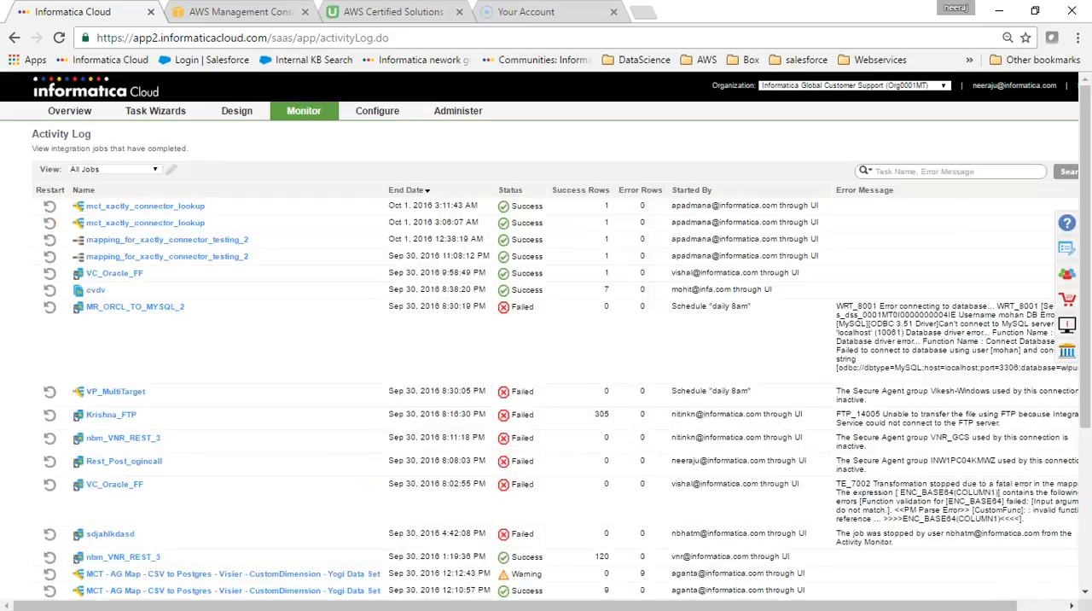
{"action": "left_click", "coordinate": [239, 11]}
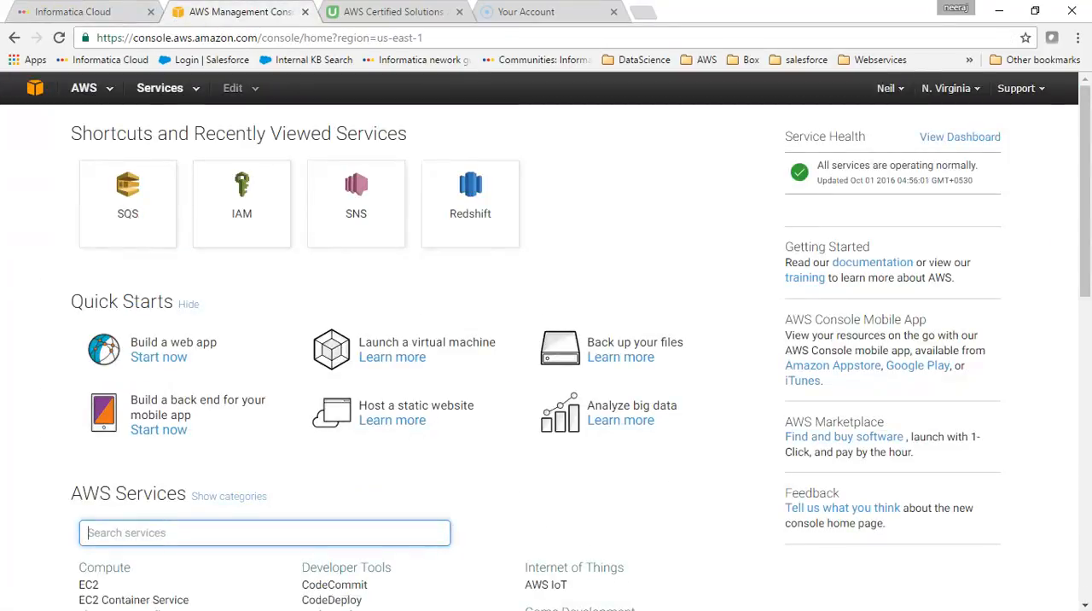
Step: Open SQS and create a queue named 'infa' with default settings
{"action": "left_click", "coordinate": [127, 204]}
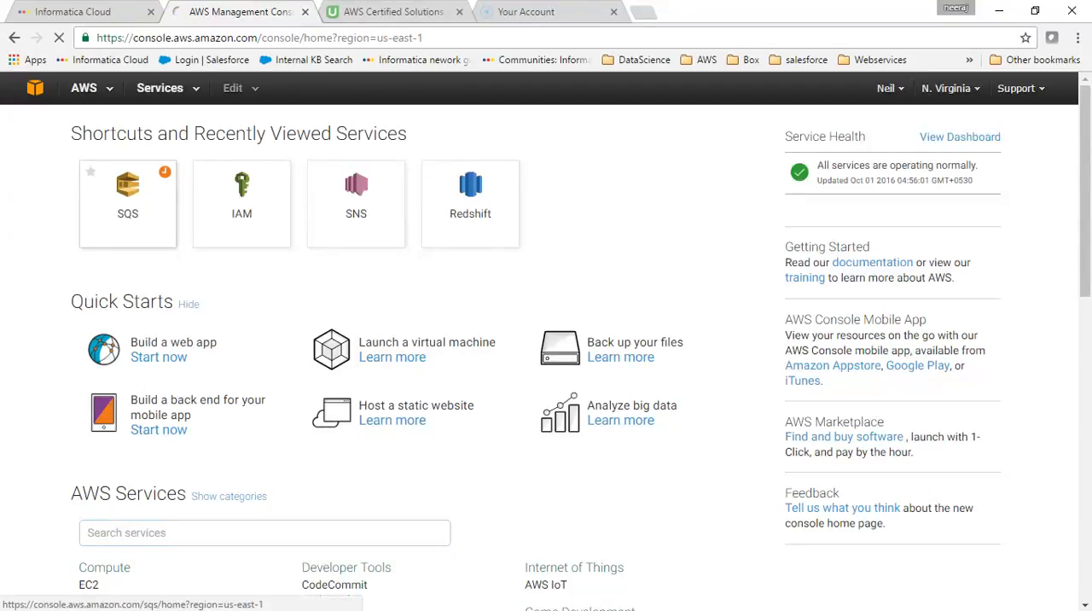
{"action": "left_click", "coordinate": [128, 204]}
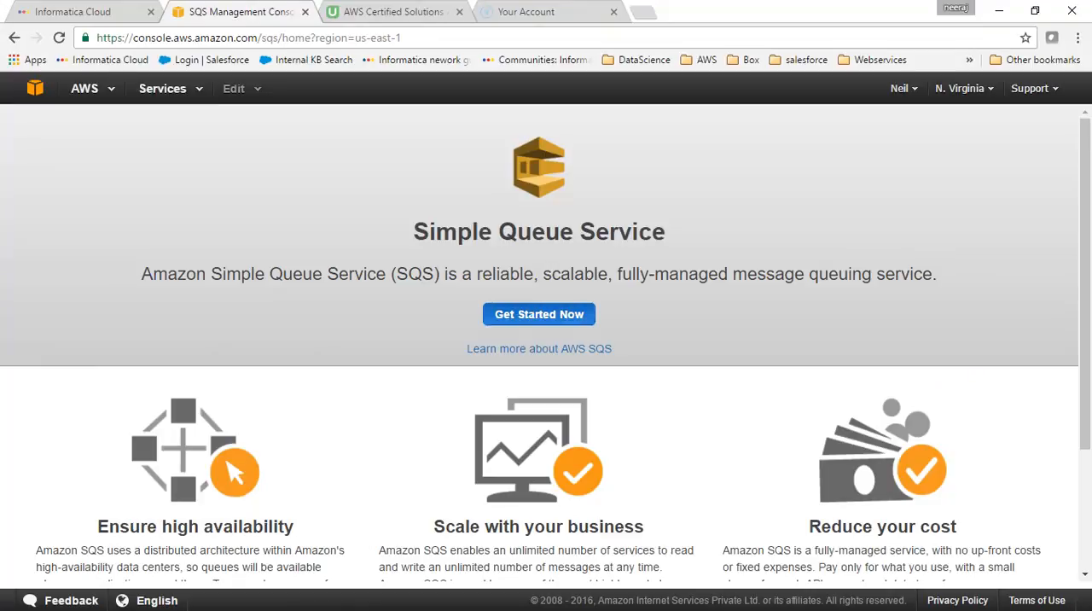
{"action": "left_click", "coordinate": [538, 314]}
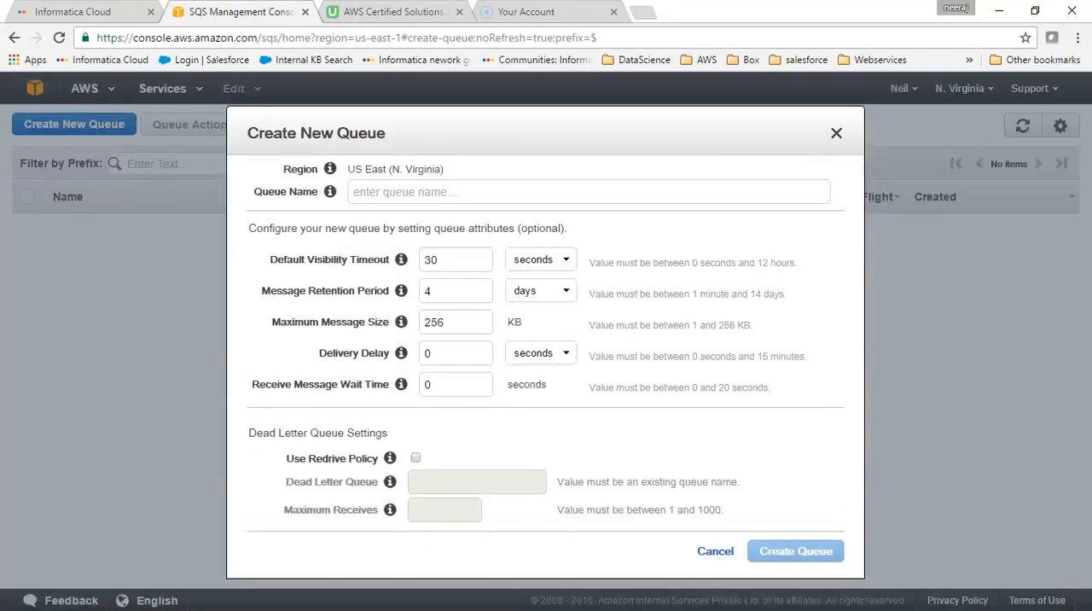
{"action": "type", "text": "infa"}
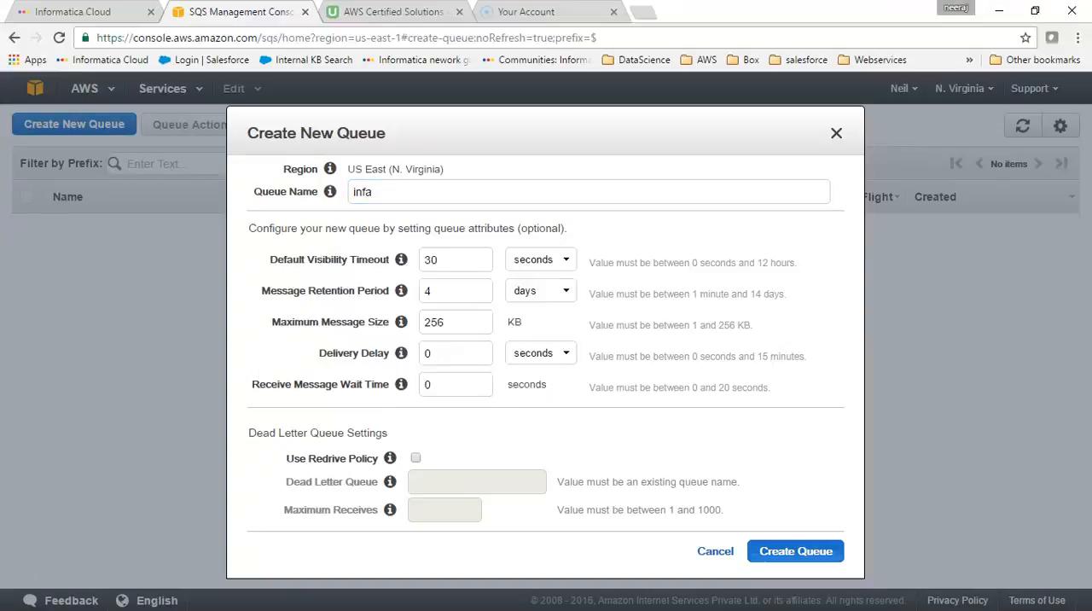
{"action": "left_click", "coordinate": [795, 550]}
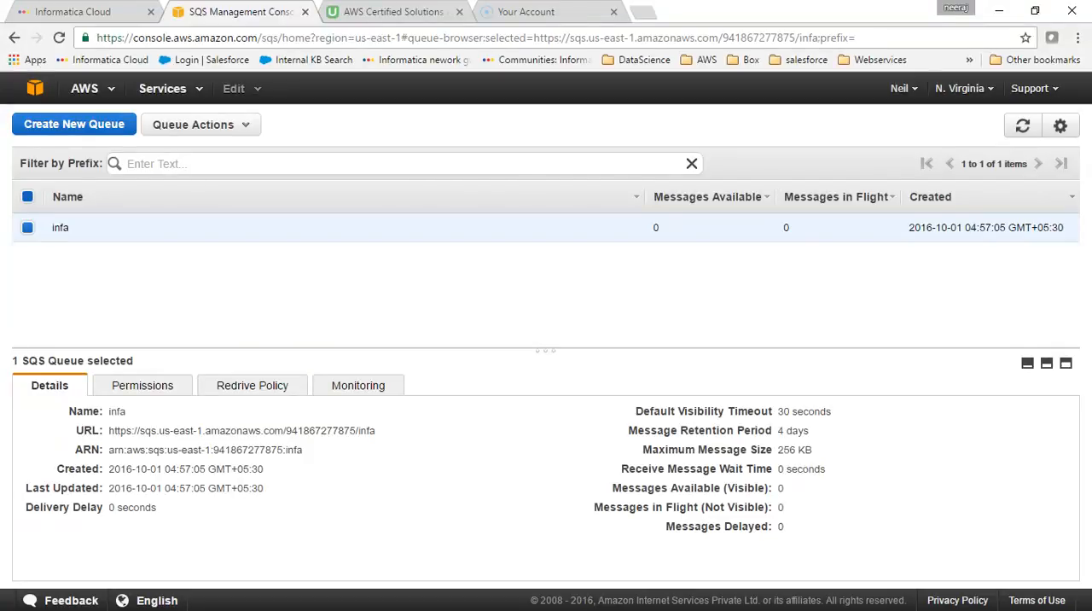
Step: Draft an Allow permission on the infa queue for Everybody (*) with All SQS Actions
{"action": "left_click", "coordinate": [142, 385]}
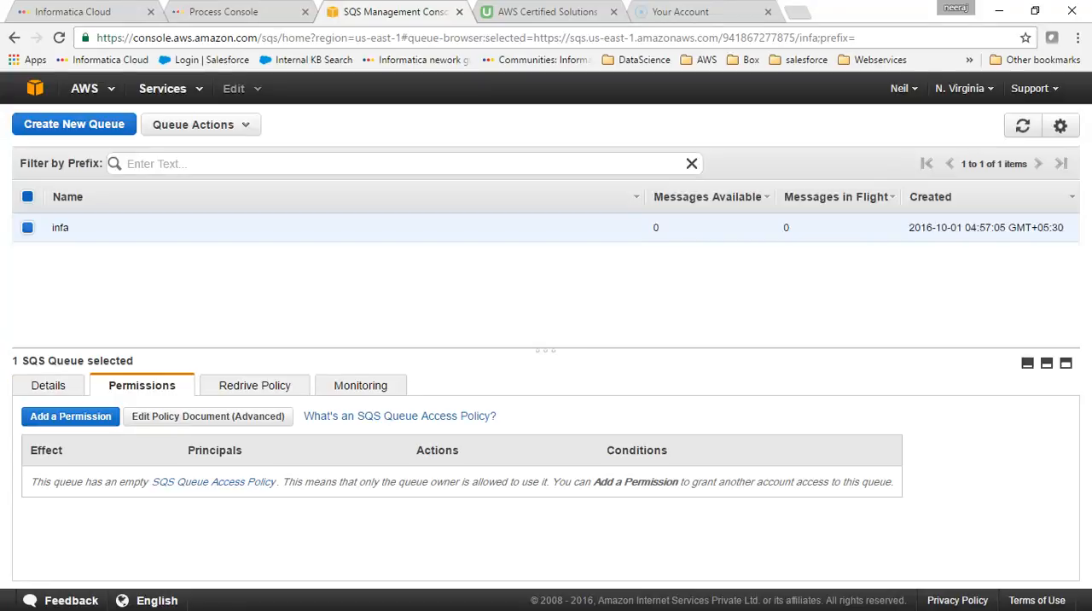
{"action": "left_click", "coordinate": [70, 416]}
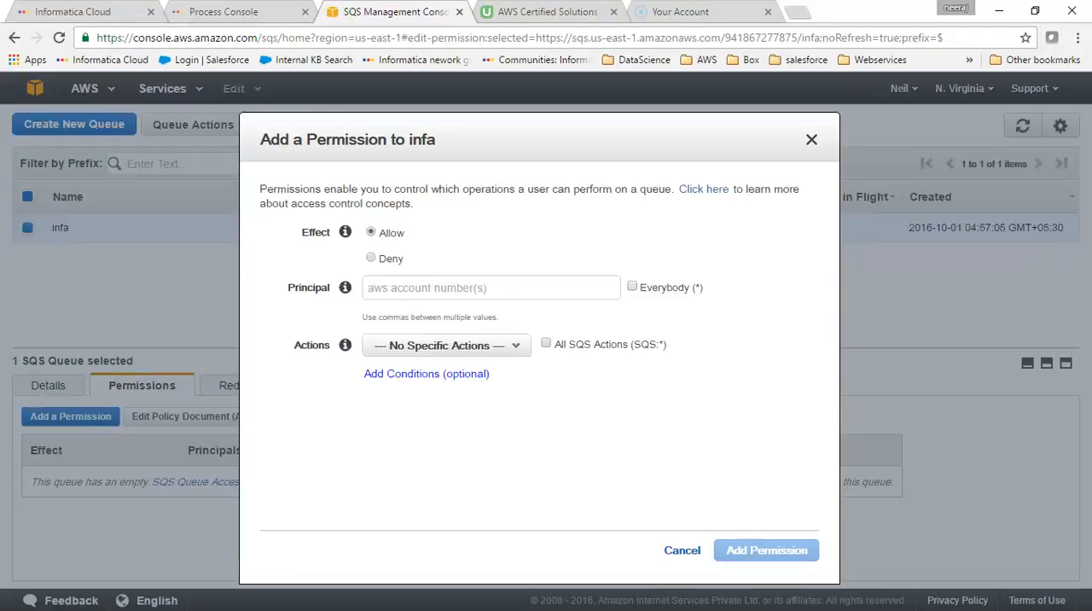
{"action": "left_click", "coordinate": [632, 286]}
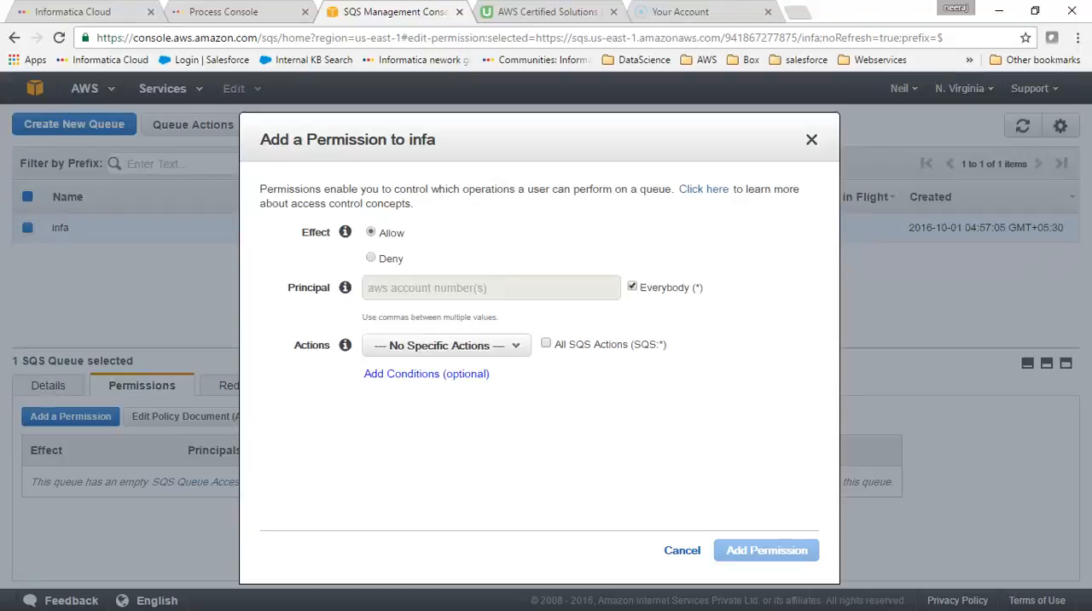
{"action": "left_click", "coordinate": [546, 343]}
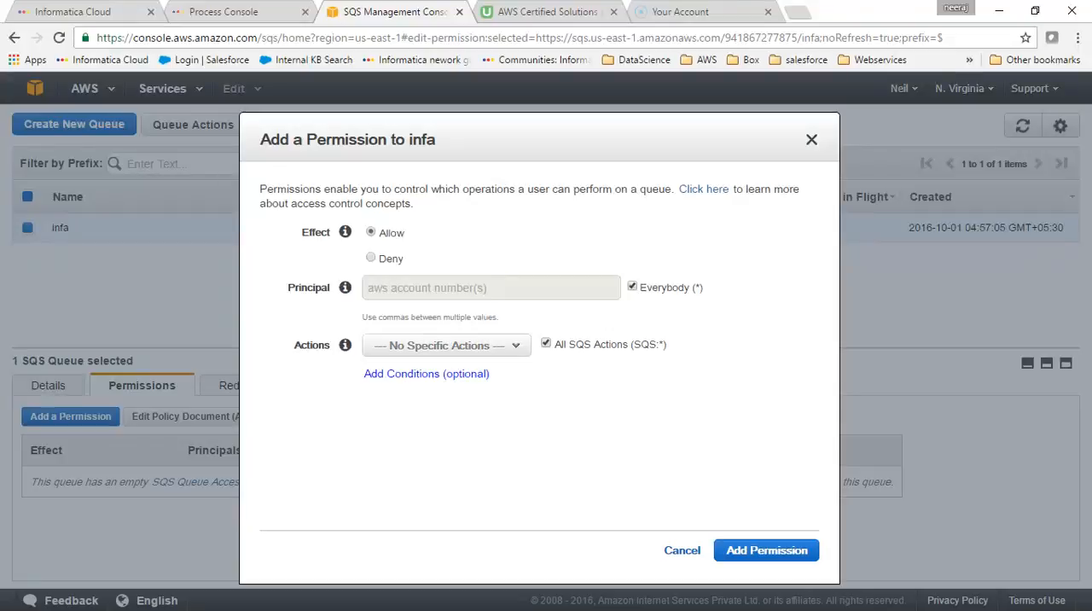
{"action": "left_click", "coordinate": [445, 344]}
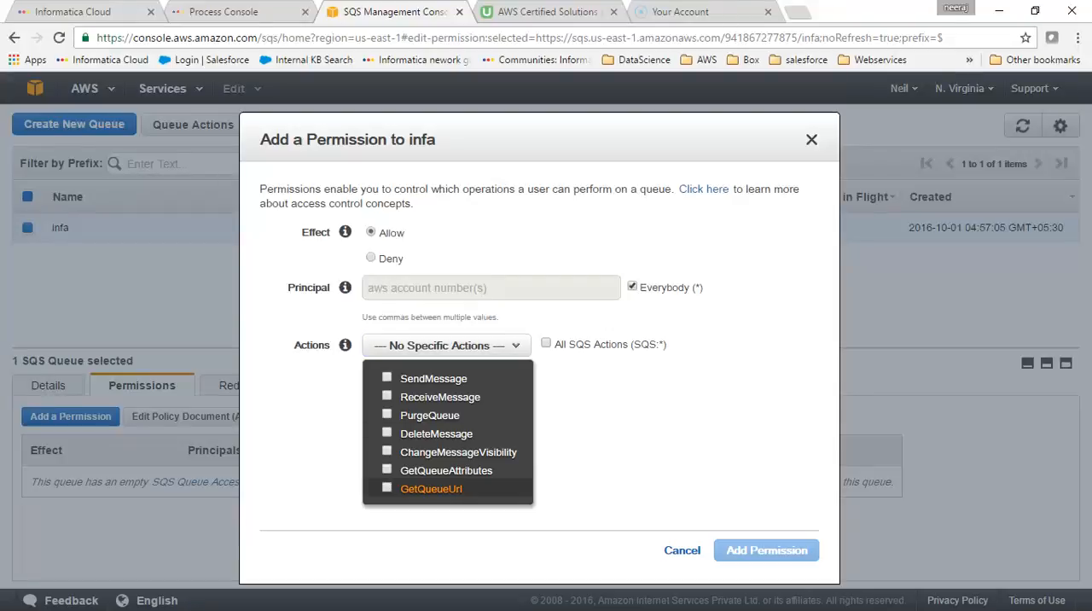
{"action": "left_click", "coordinate": [546, 343]}
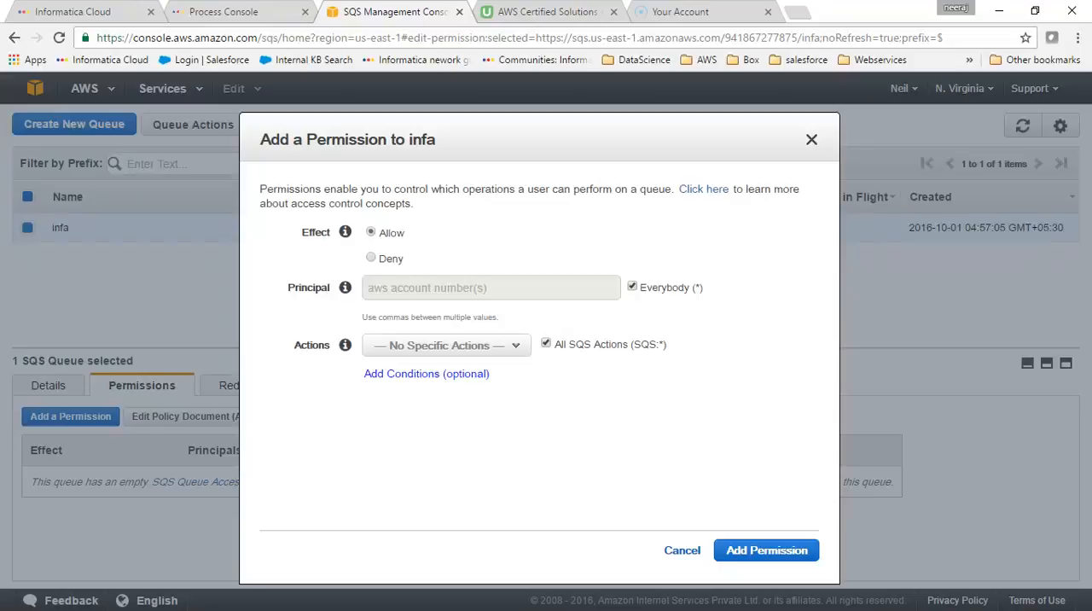
Step: Add the Everybody, All SQS Actions permission to the infa queue
{"action": "left_click", "coordinate": [766, 549]}
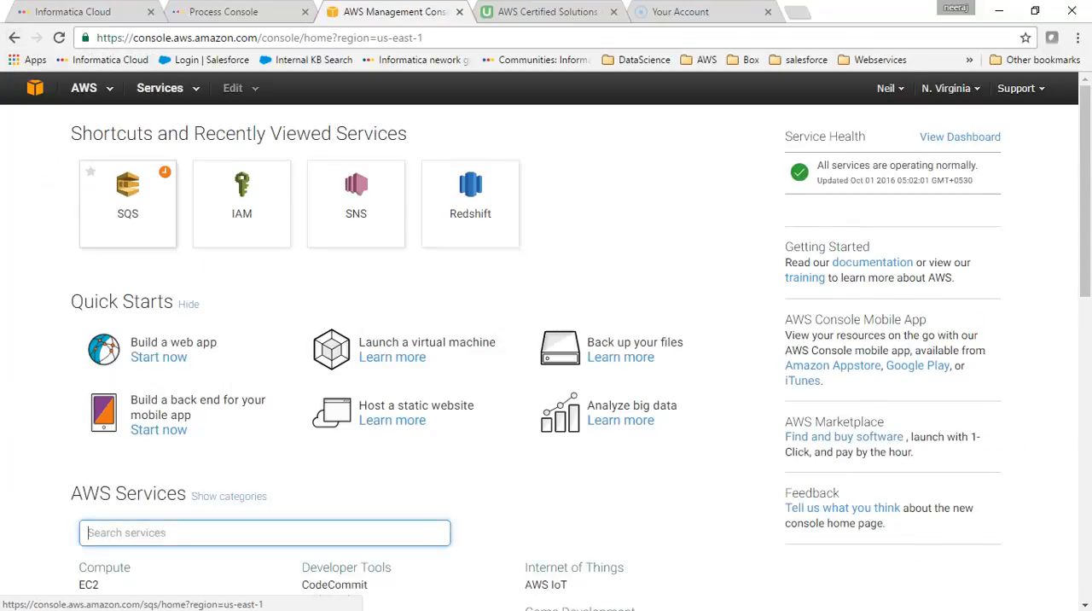
Step: Check the infa queue's Details, Redrive Policy and Monitoring tabs, then return to console home
{"action": "left_click", "coordinate": [128, 196]}
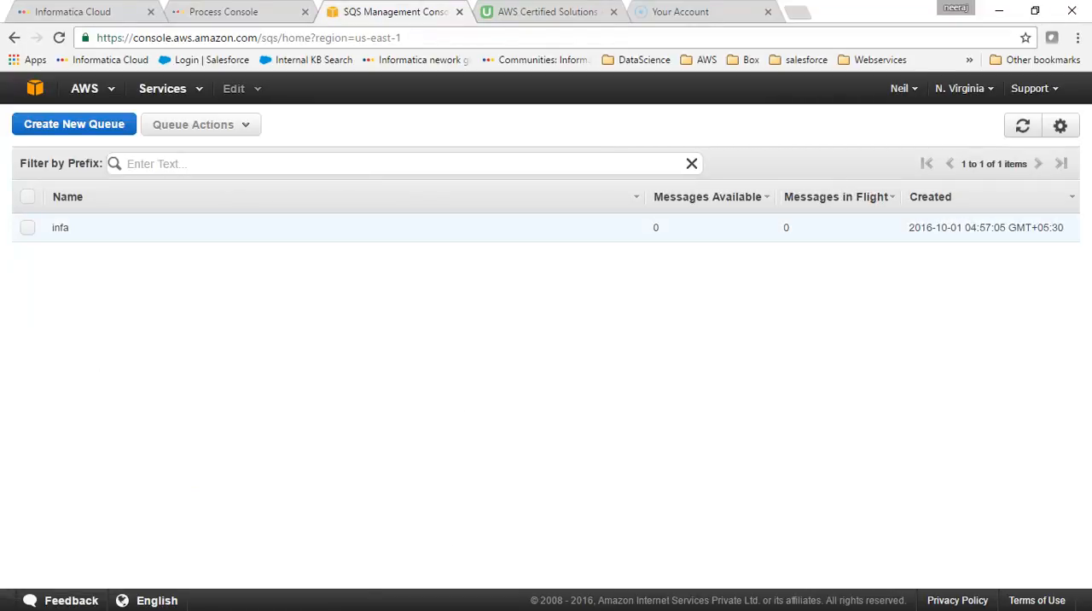
{"action": "left_click", "coordinate": [60, 227]}
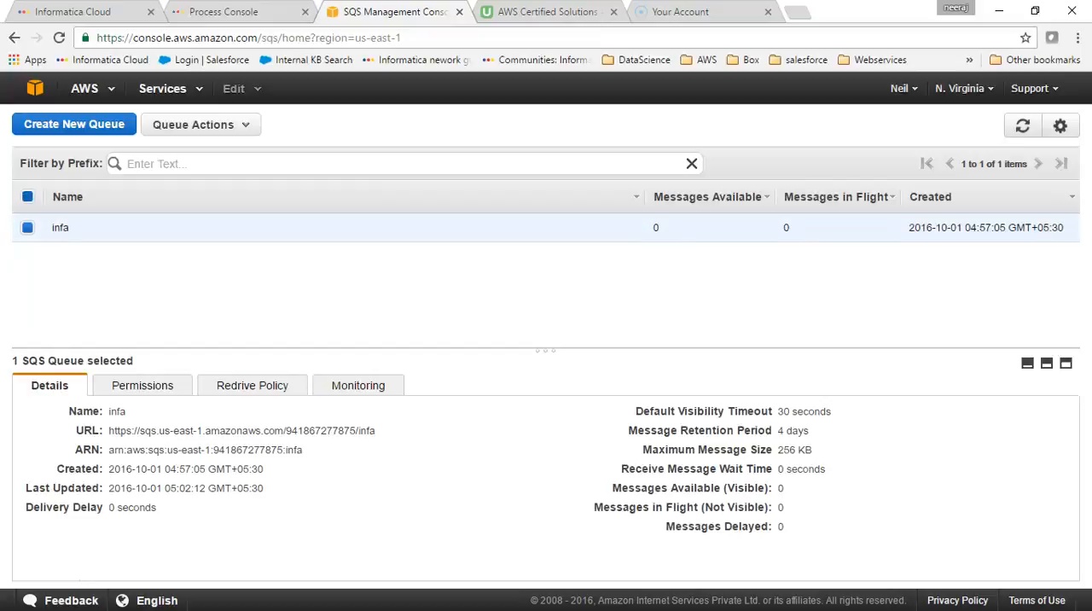
{"action": "left_click", "coordinate": [252, 385]}
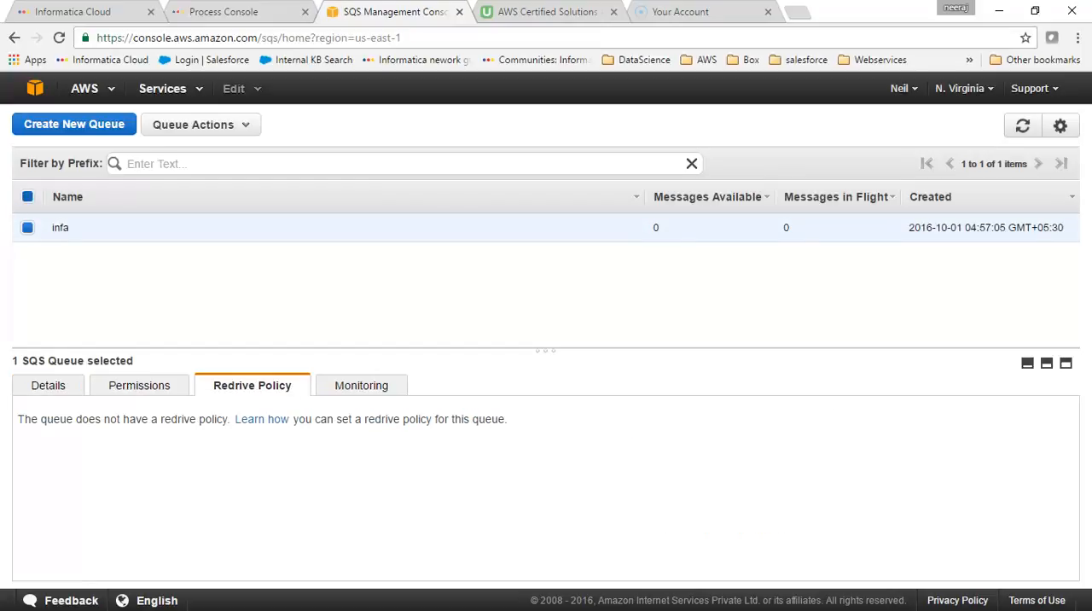
{"action": "left_click", "coordinate": [358, 385]}
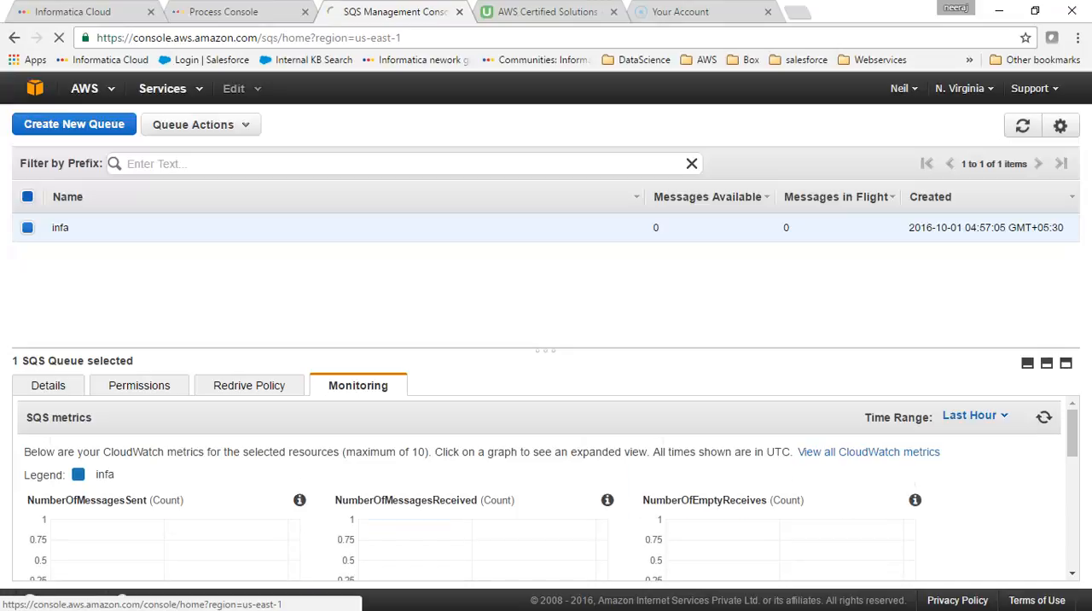
{"action": "left_click", "coordinate": [35, 88]}
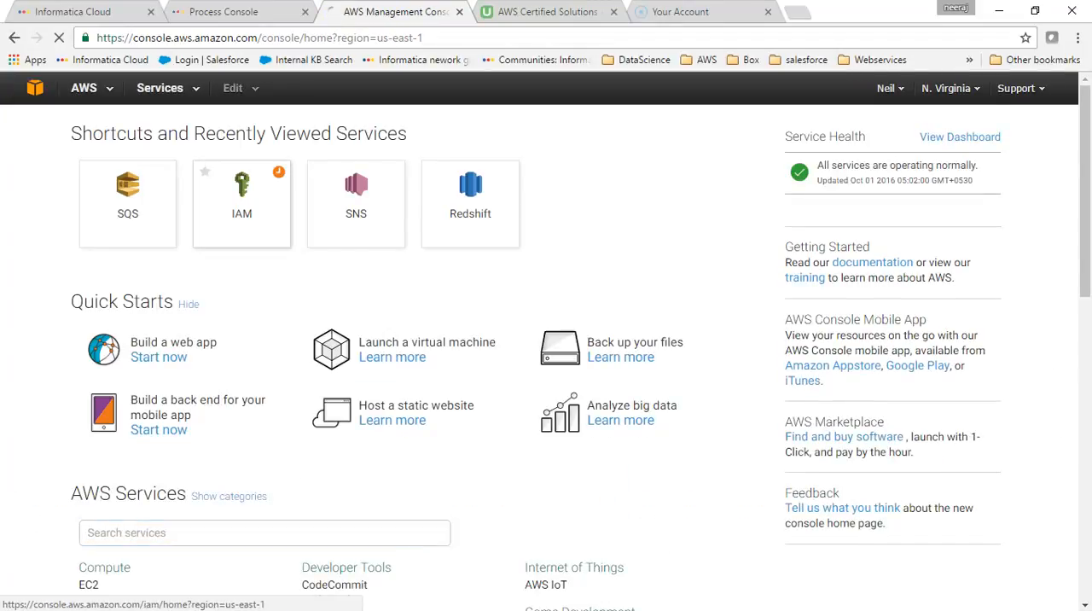
Step: In IAM Users, create user 'infaSqsUser' with an access key generated
{"action": "left_click", "coordinate": [242, 185]}
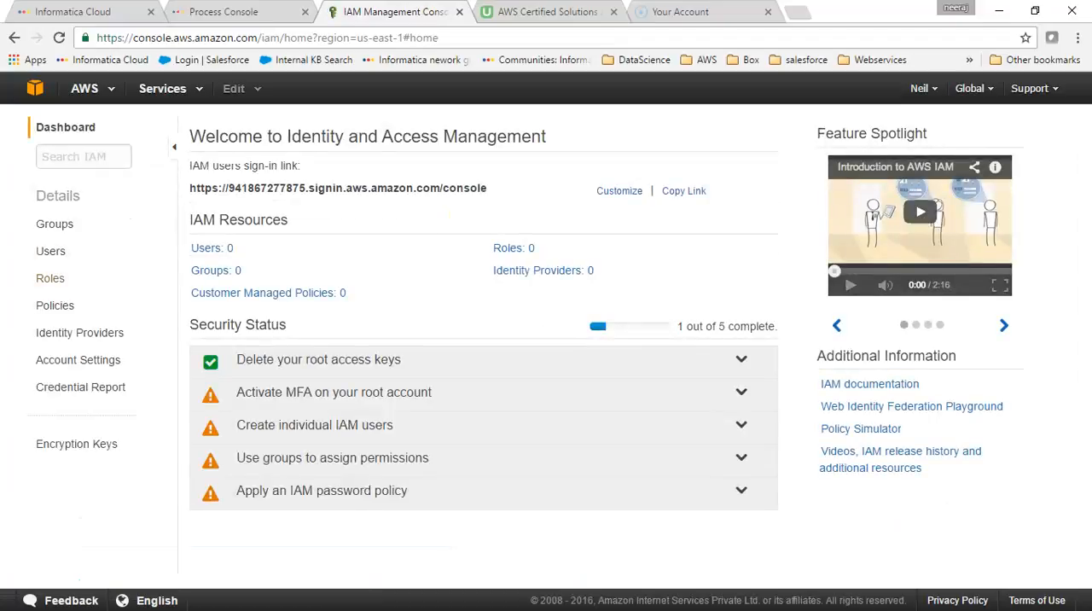
{"action": "mouse_move", "coordinate": [50, 250]}
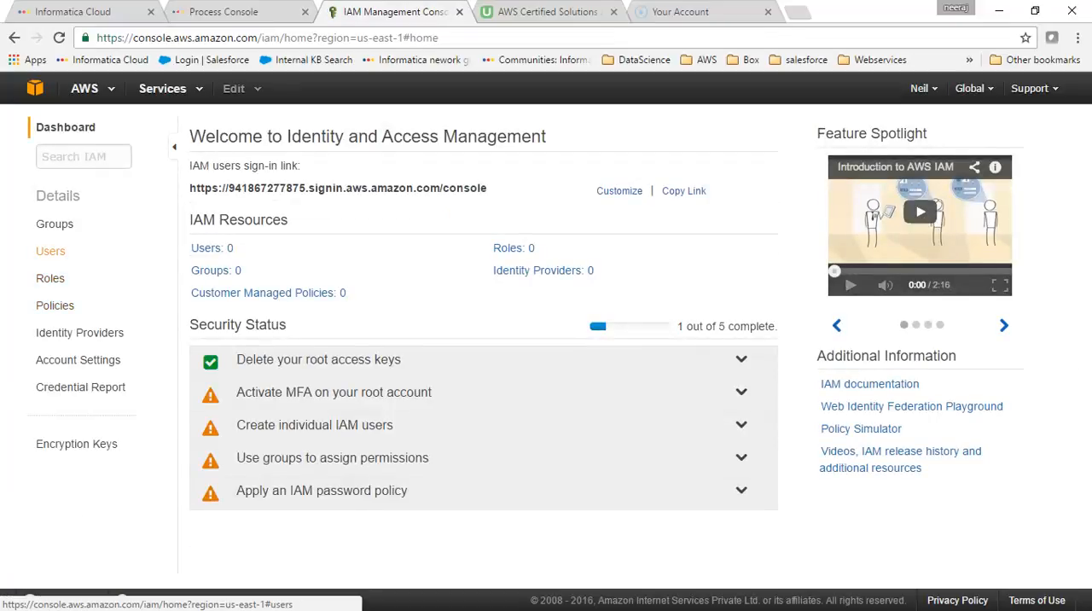
{"action": "left_click", "coordinate": [50, 251]}
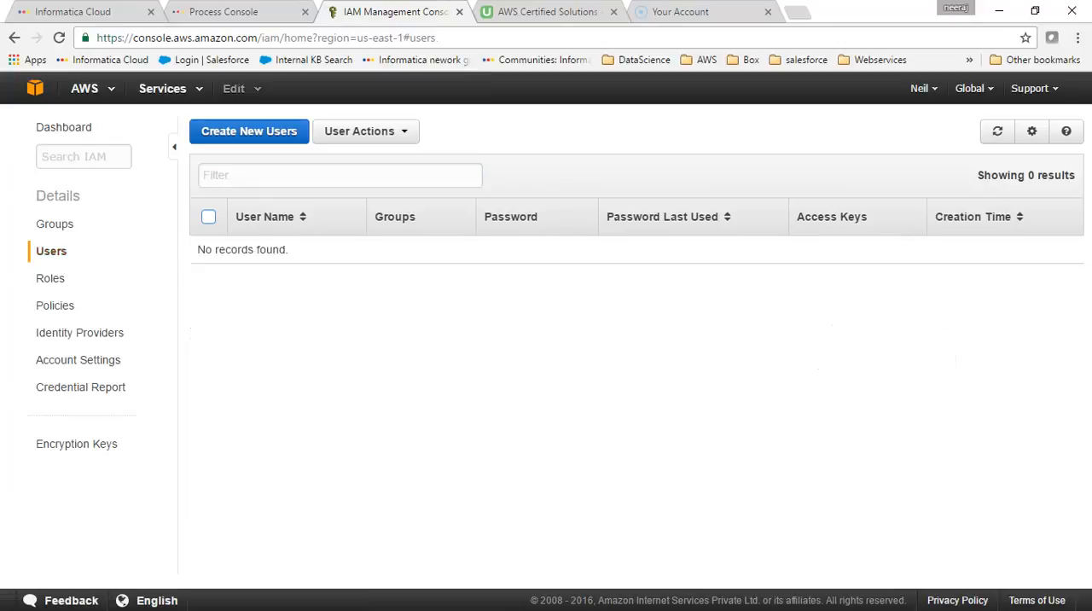
{"action": "left_click", "coordinate": [248, 131]}
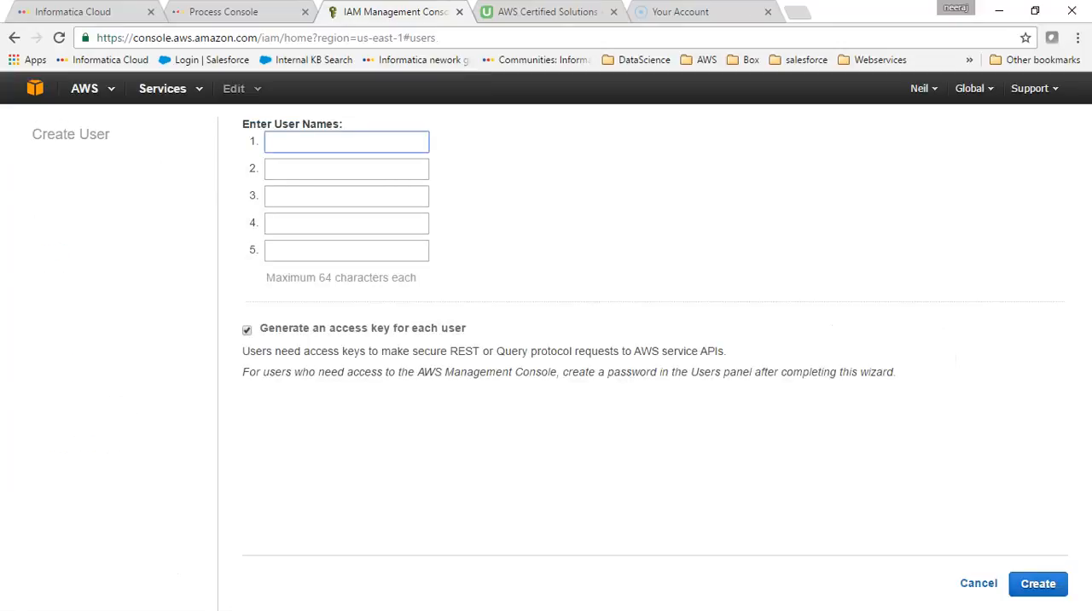
{"action": "type", "text": "infaSq"}
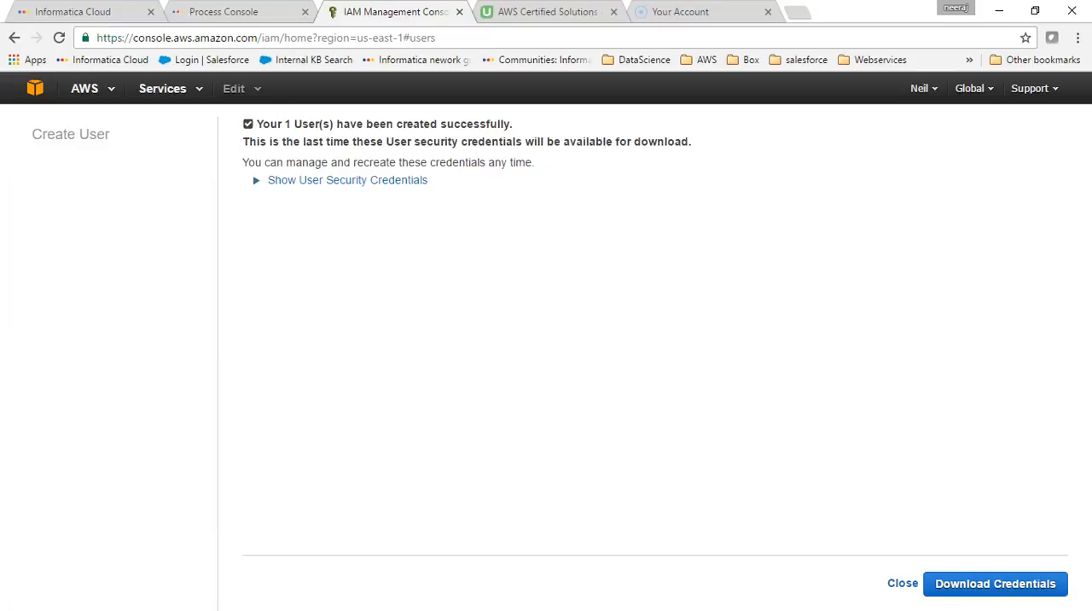
Step: Reveal the infaSqsUser credentials, copy the Access Key ID and download the CSV
{"action": "left_click", "coordinate": [347, 180]}
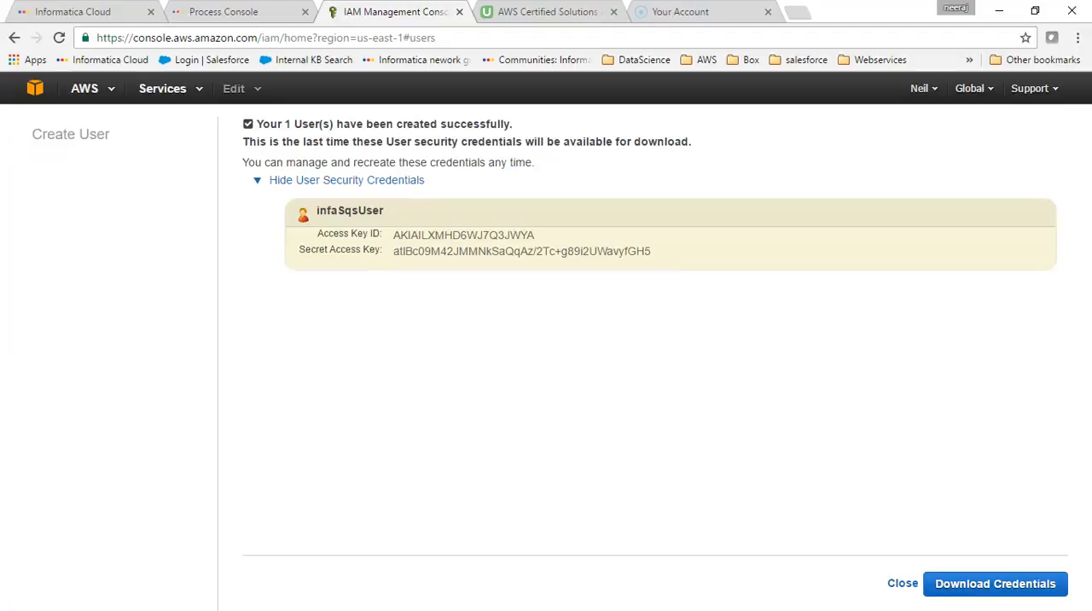
{"action": "double_click", "coordinate": [463, 235]}
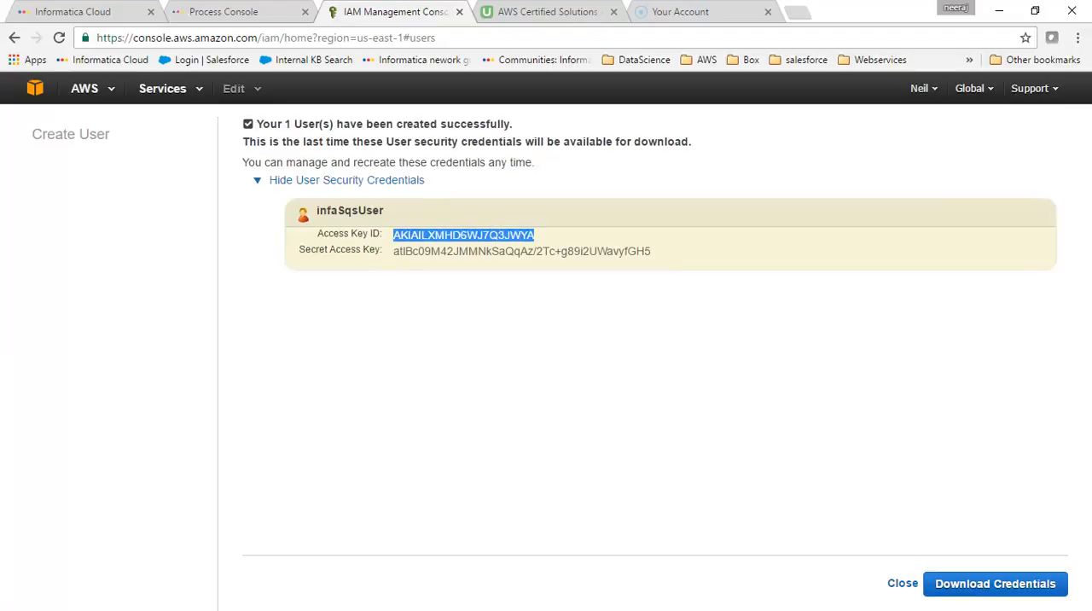
{"action": "left_click", "coordinate": [995, 584]}
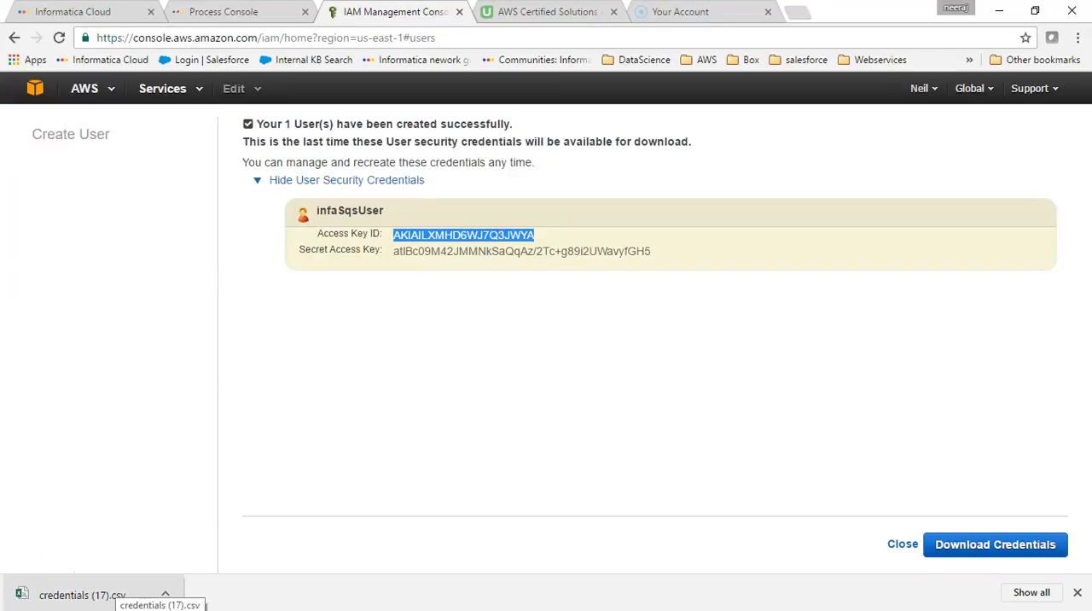
Step: Open and close the downloaded credentials CSV, then go to Process Console
{"action": "left_click", "coordinate": [82, 594]}
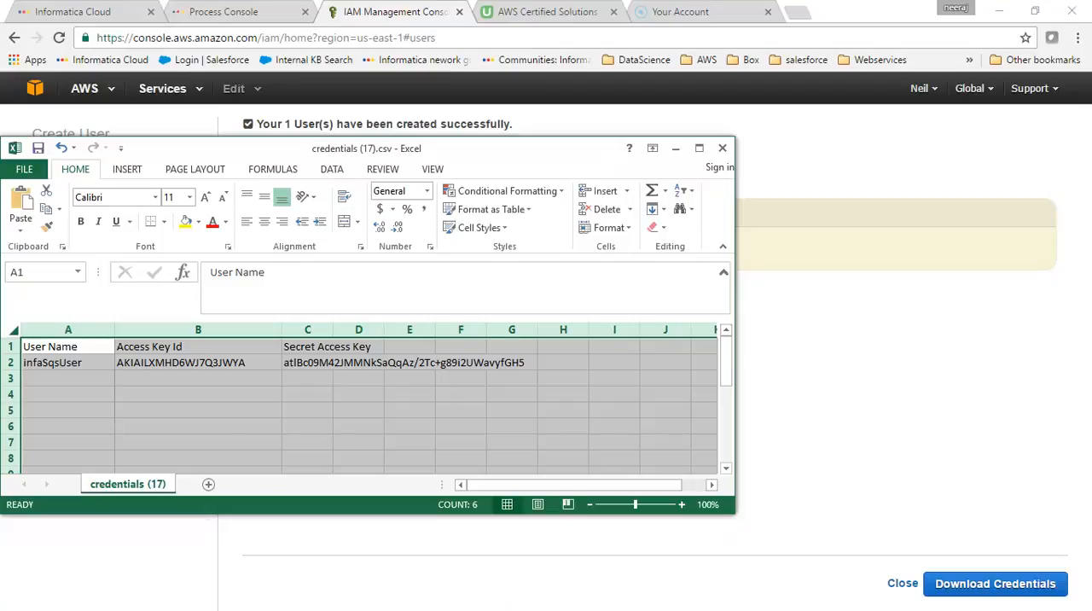
{"action": "left_click", "coordinate": [347, 410]}
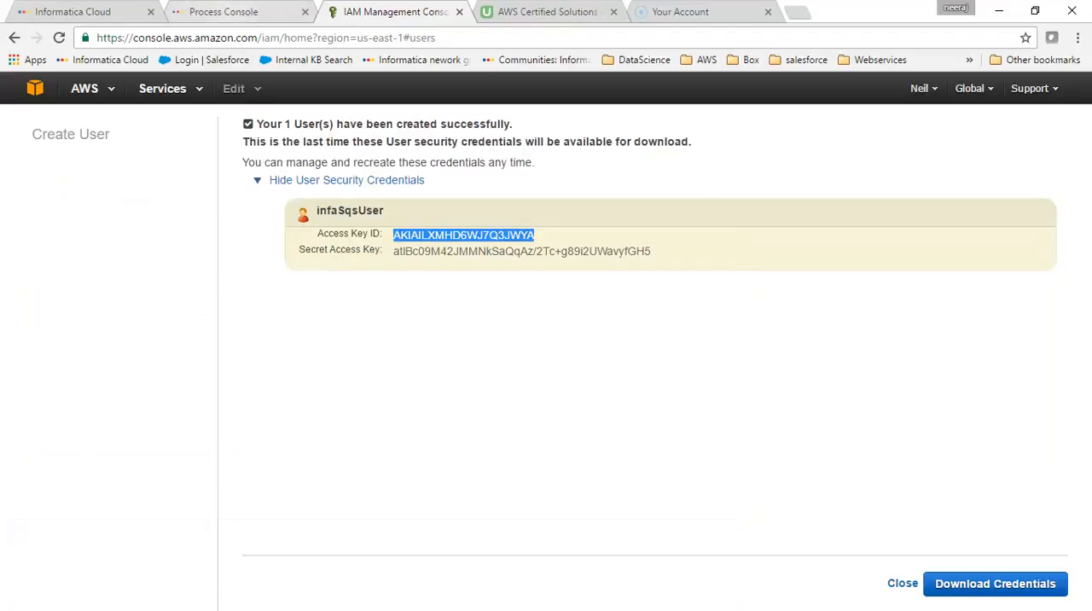
{"action": "mouse_move", "coordinate": [224, 12]}
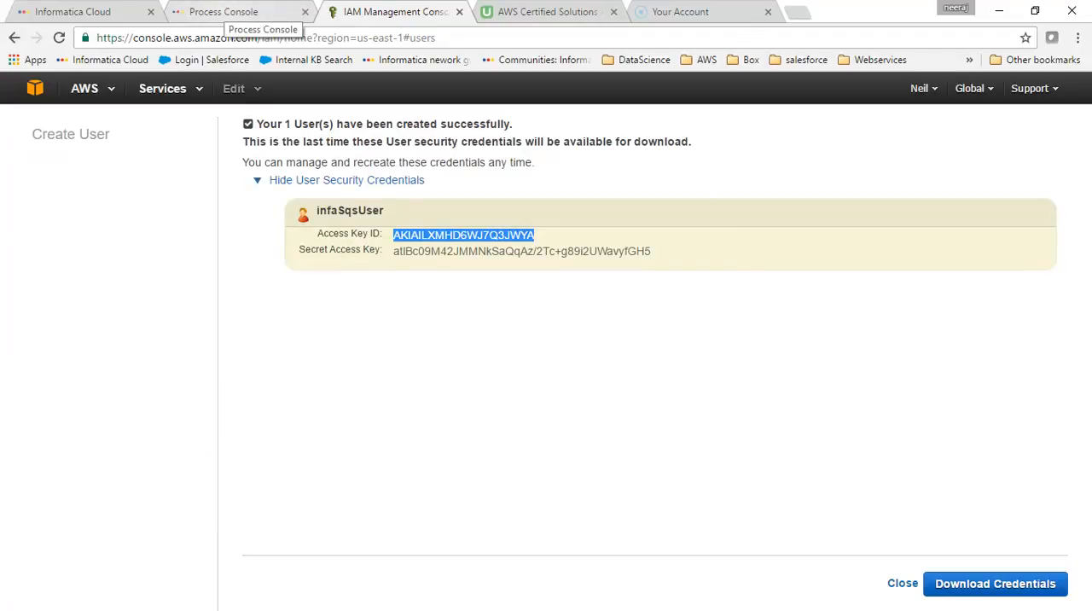
{"action": "left_click", "coordinate": [223, 11]}
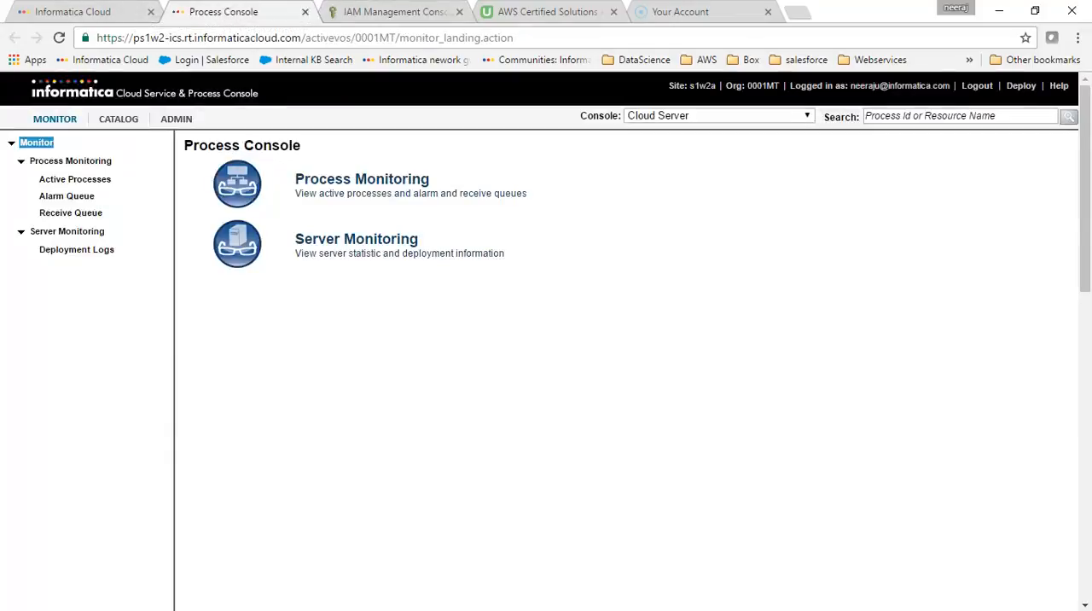
Step: Open Design > Services & Processes in Informatica Cloud for a new connection
{"action": "left_click", "coordinate": [73, 11]}
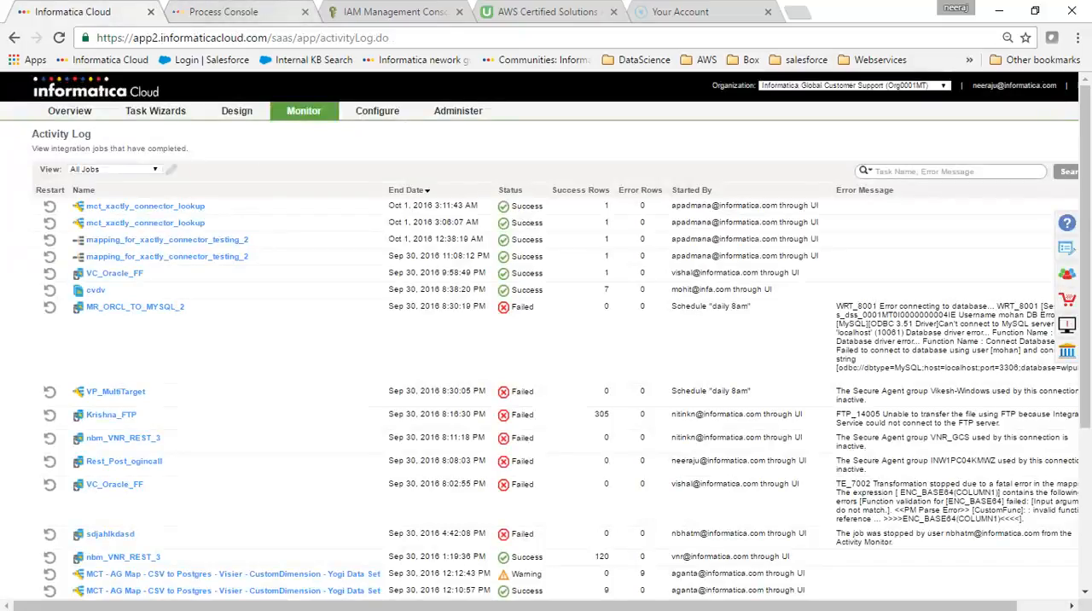
{"action": "left_click", "coordinate": [236, 111]}
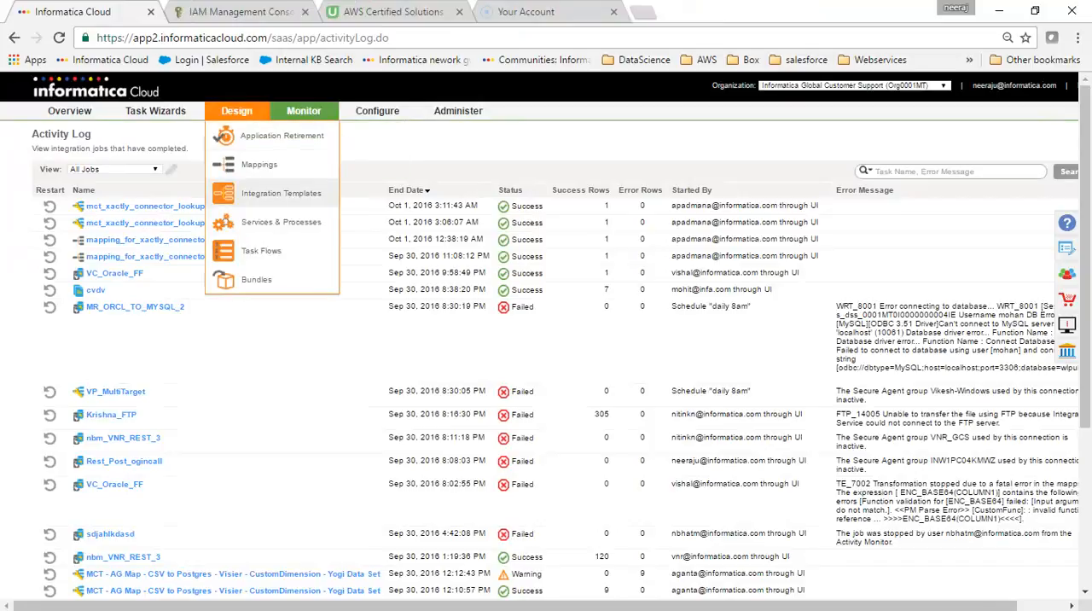
{"action": "left_click", "coordinate": [304, 110]}
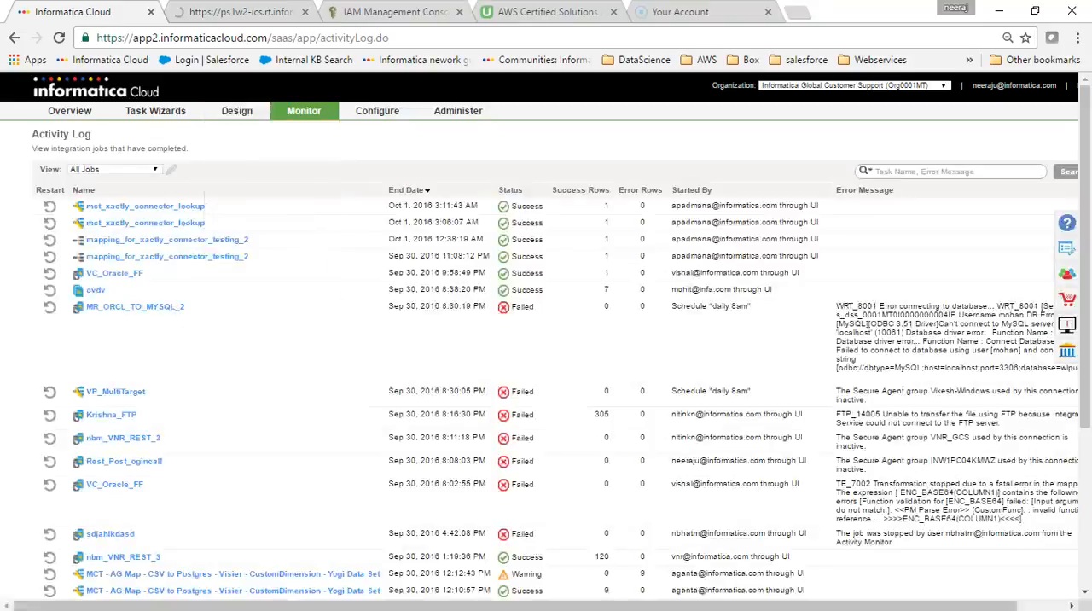
{"action": "left_click", "coordinate": [236, 110]}
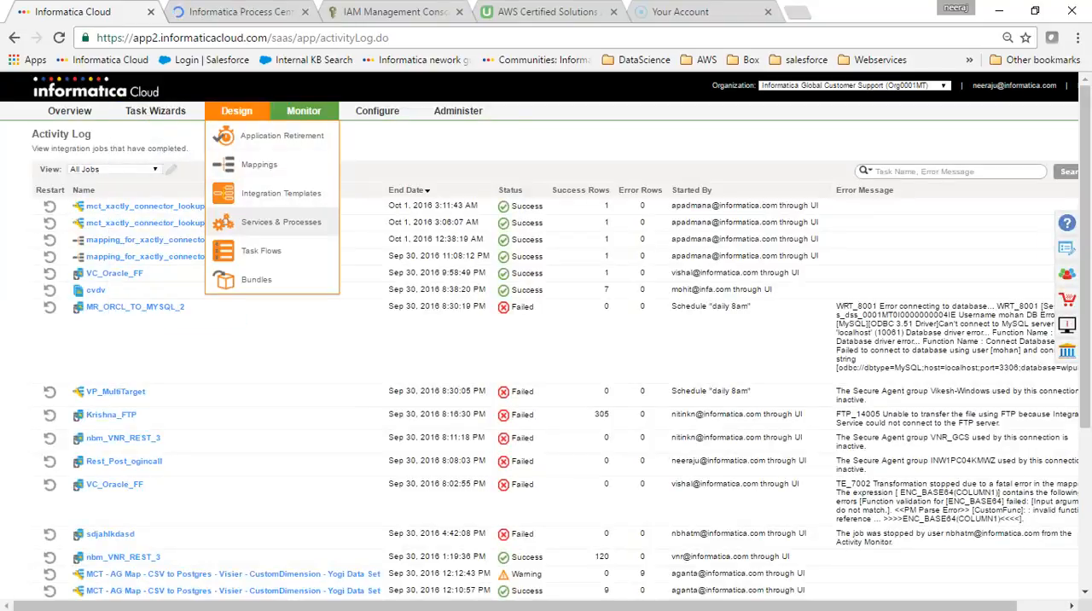
{"action": "left_click", "coordinate": [281, 221]}
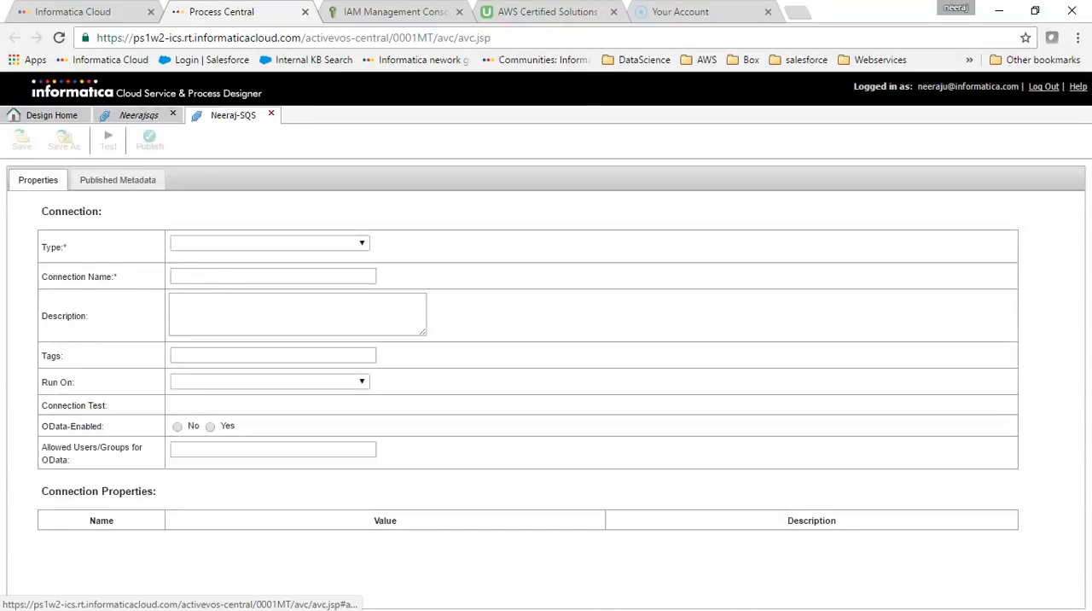
Step: Discard the old draft and set up Amazon SQS connection 'infaSQS' on agent INW00002961
{"action": "left_click", "coordinate": [270, 114]}
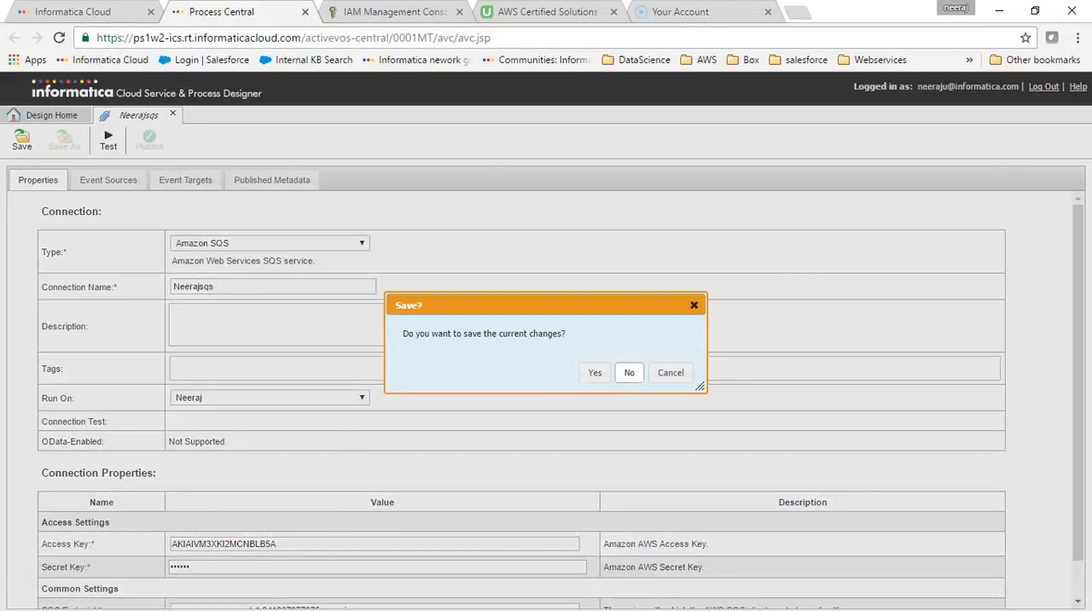
{"action": "left_click", "coordinate": [628, 372]}
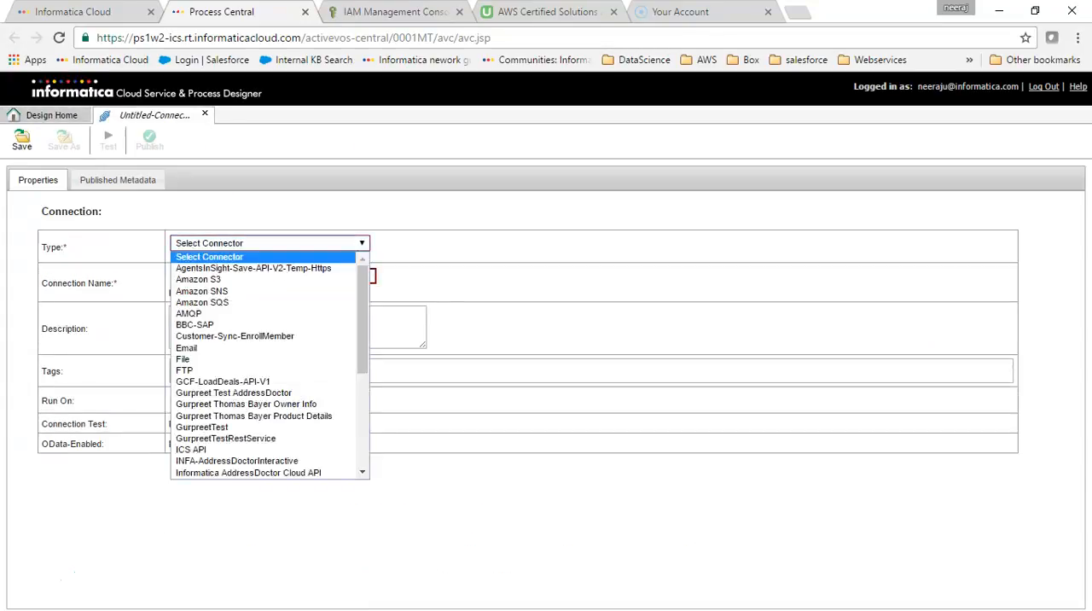
{"action": "left_click", "coordinate": [202, 302]}
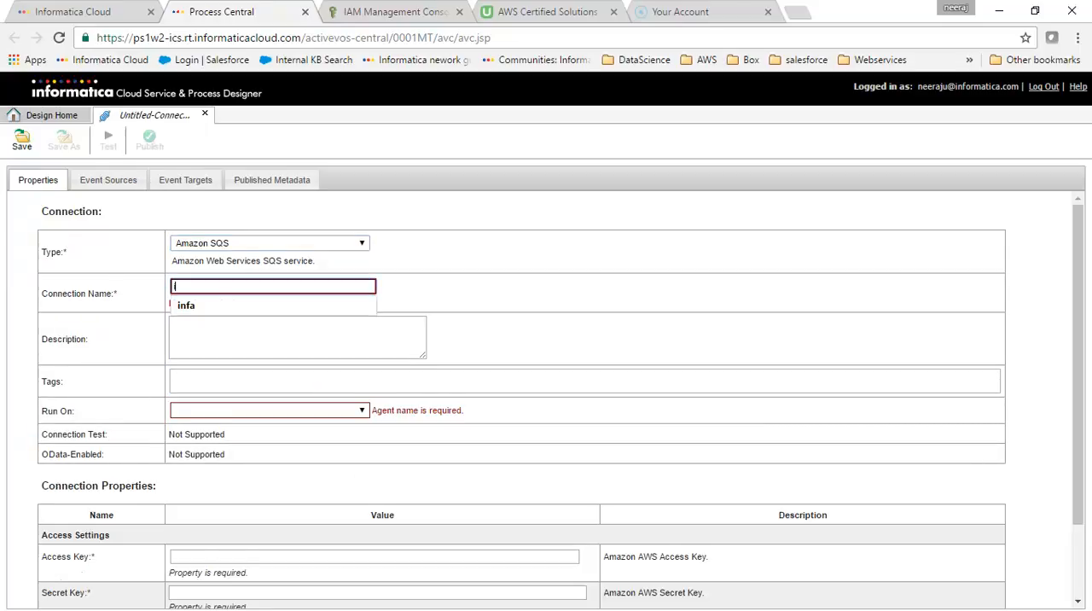
{"action": "type", "text": "infaS"}
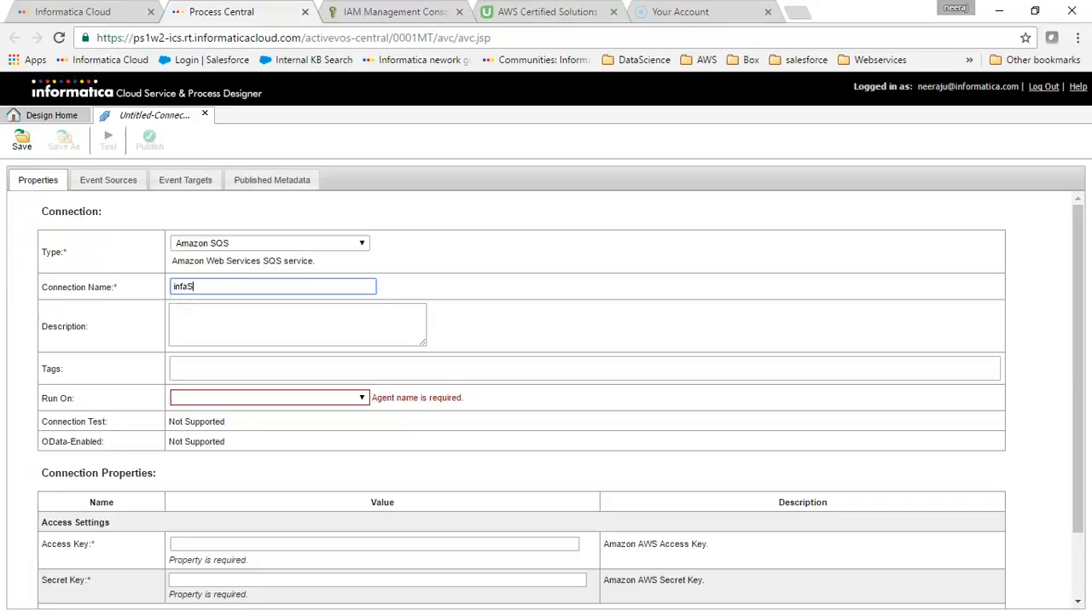
{"action": "type", "text": "QS"}
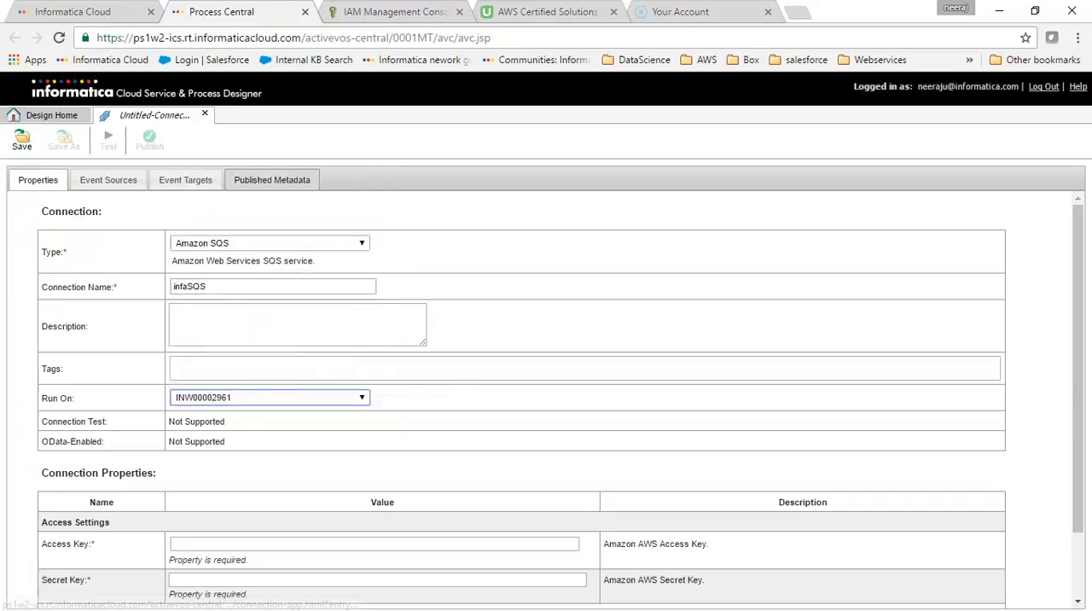
{"action": "scroll", "scroll_direction": "down", "scroll_amount": 3}
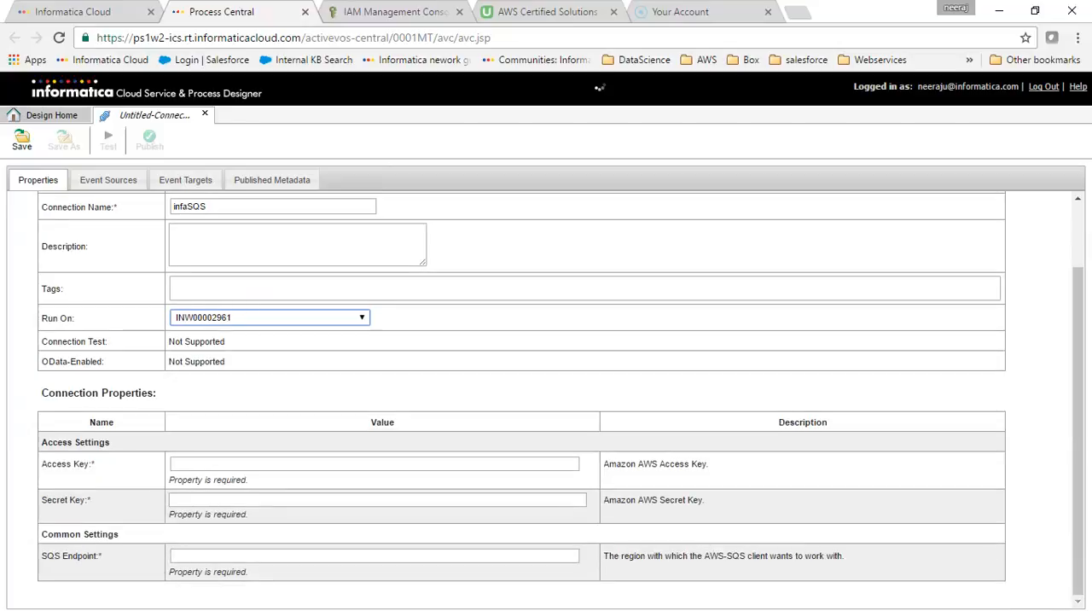
Step: Copy the Access Key Id from the credentials CSV into the Access Key field
{"action": "left_click", "coordinate": [374, 464]}
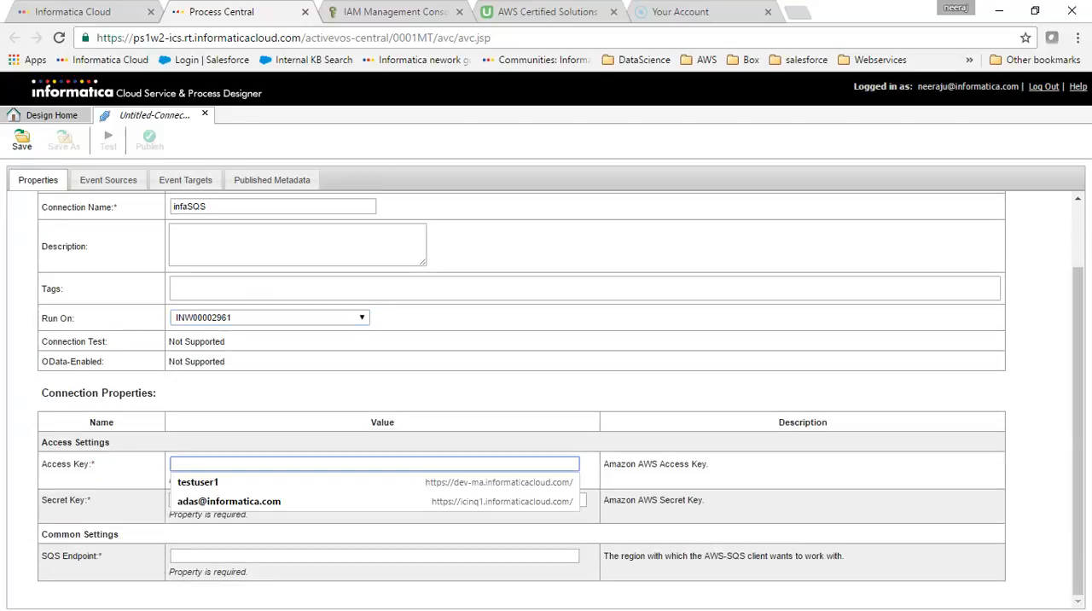
{"action": "key", "text": "alt+tab"}
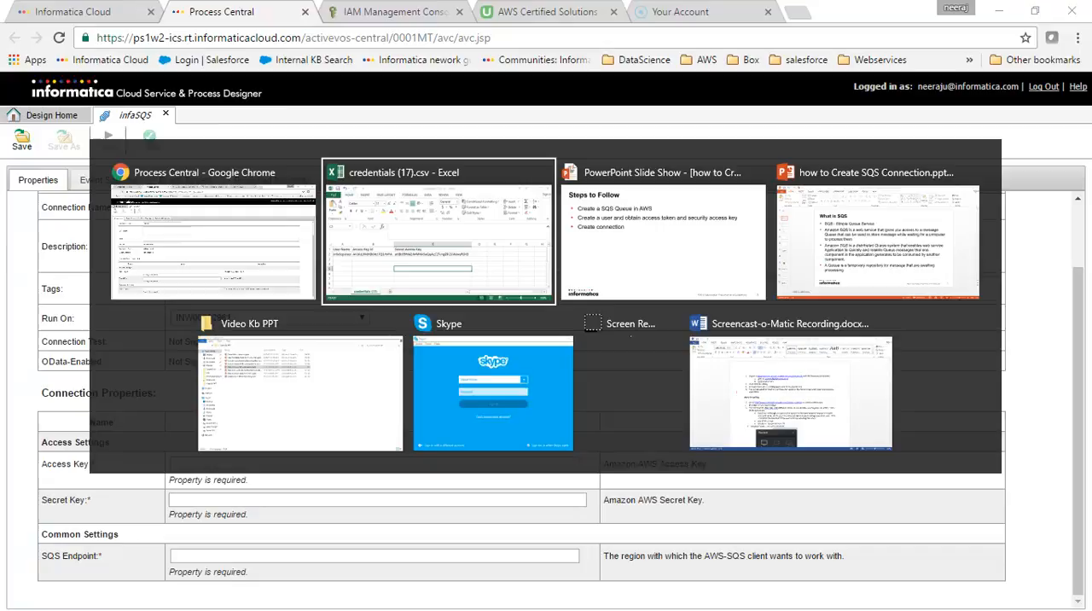
{"action": "left_click", "coordinate": [438, 231]}
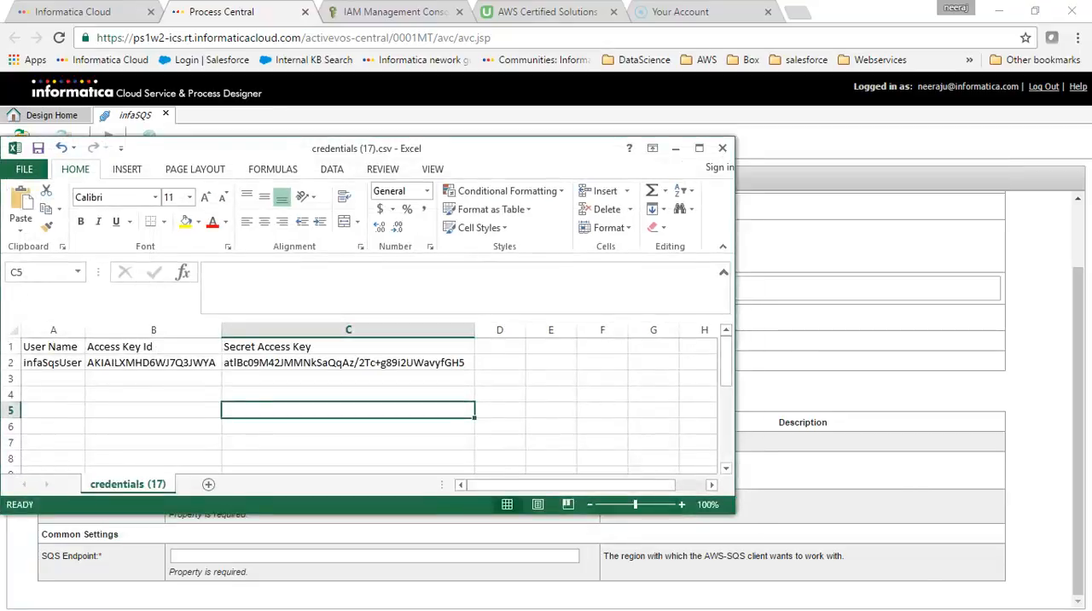
{"action": "left_click", "coordinate": [153, 362]}
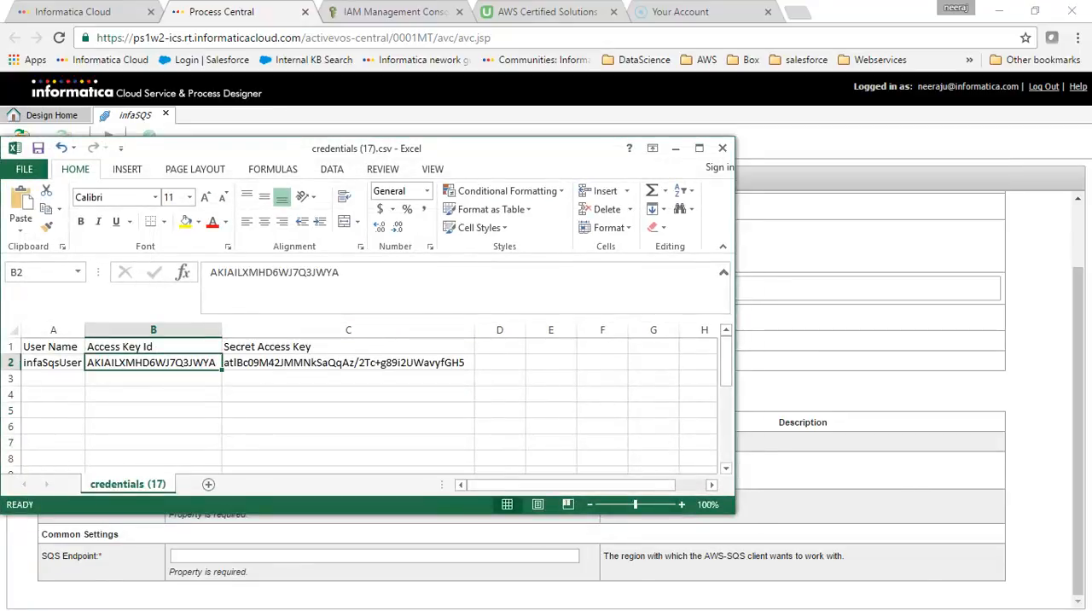
{"action": "double_click", "coordinate": [153, 362]}
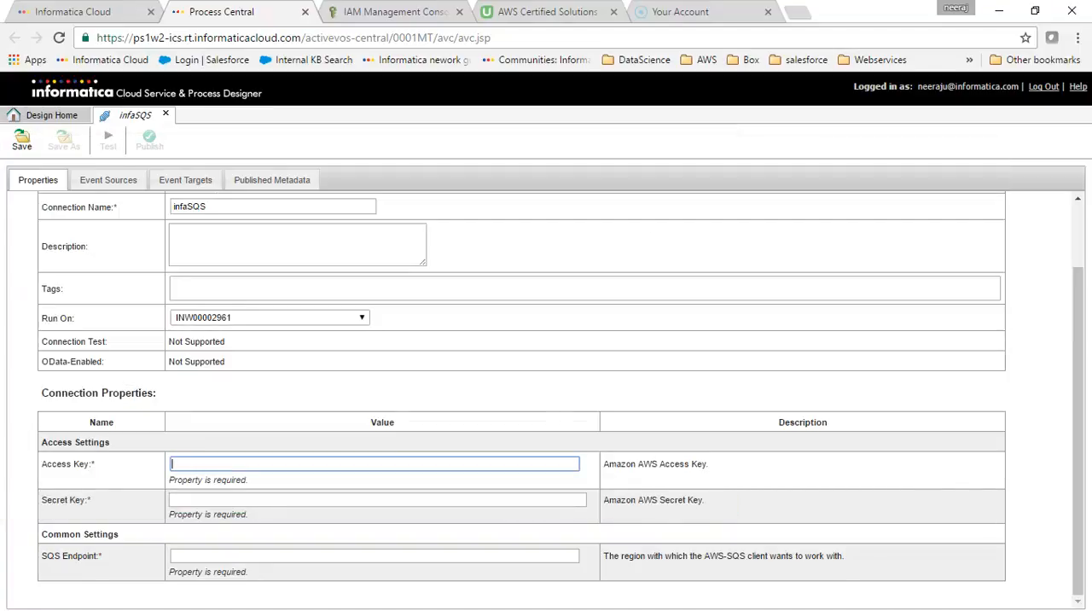
{"action": "key", "text": "alt+tab"}
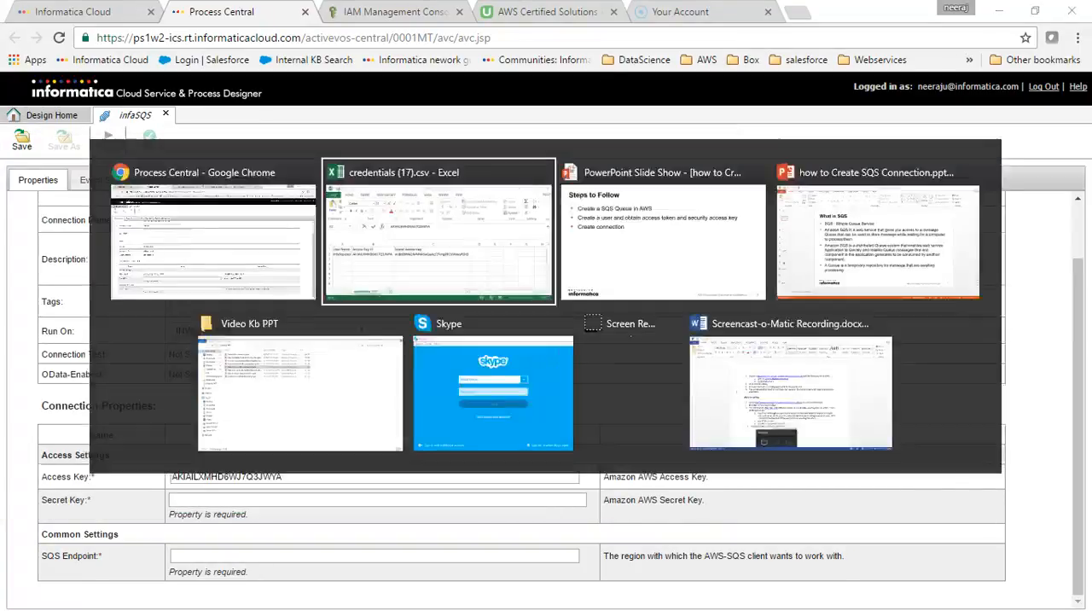
Step: Copy the secret from the CSV into the Secret Key field, then open the IAM tab
{"action": "left_click", "coordinate": [438, 231]}
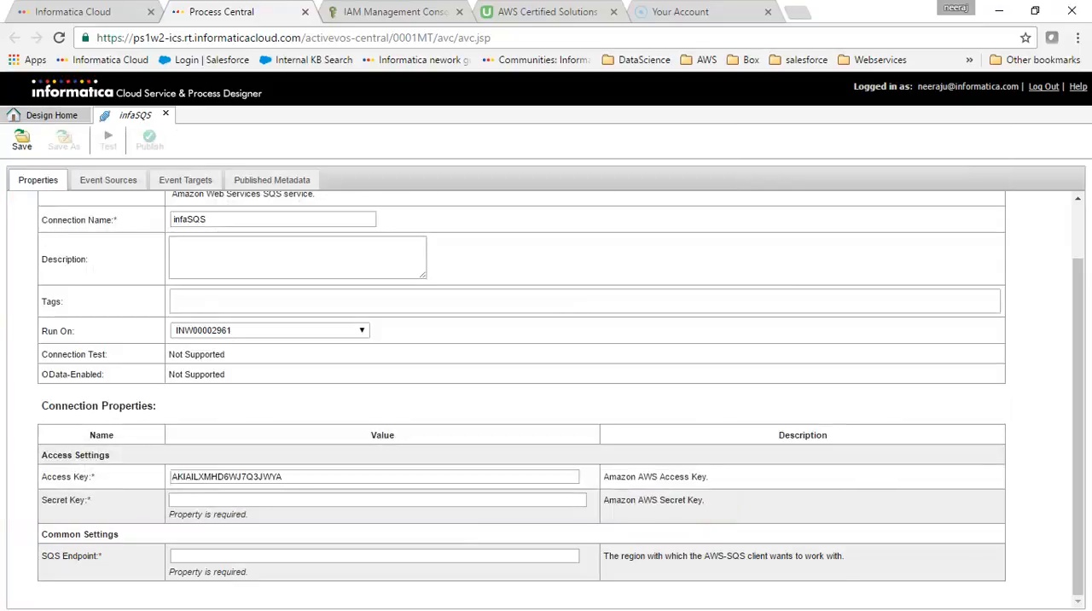
{"action": "left_click", "coordinate": [376, 499]}
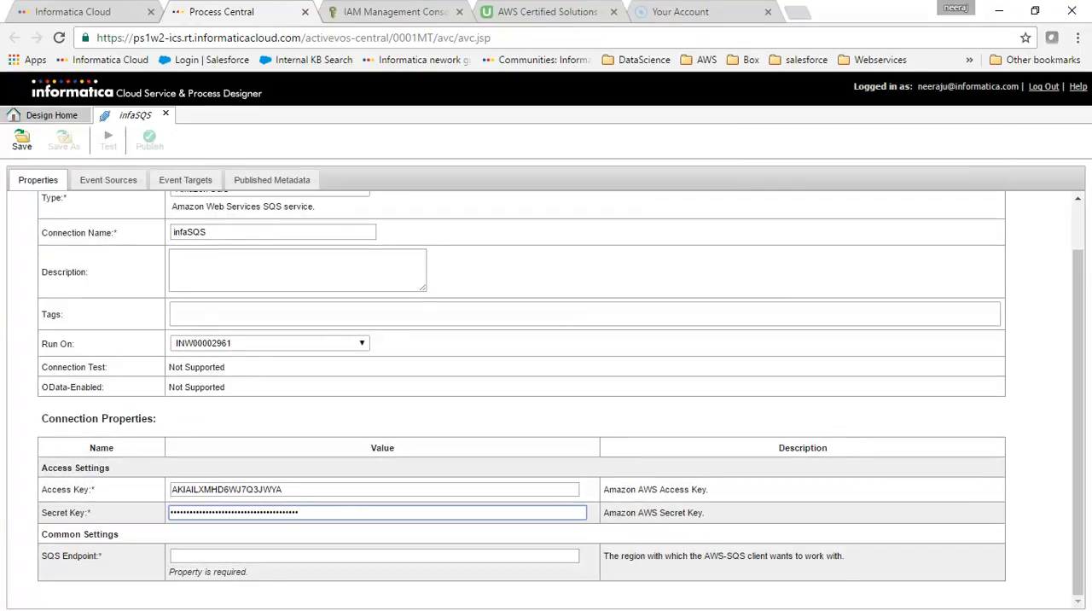
{"action": "left_click", "coordinate": [374, 556]}
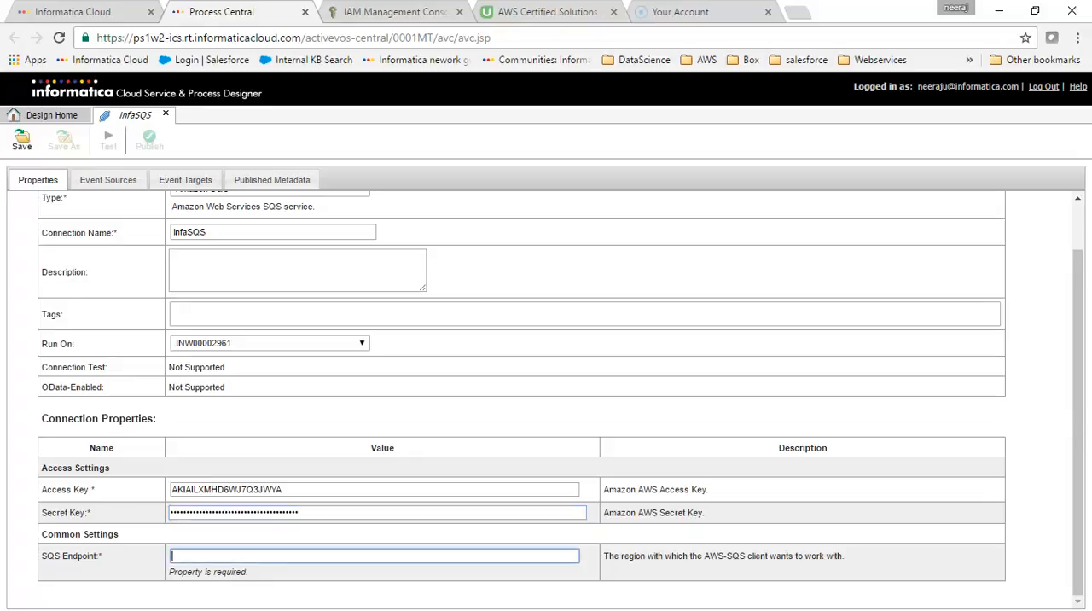
{"action": "left_click", "coordinate": [395, 11]}
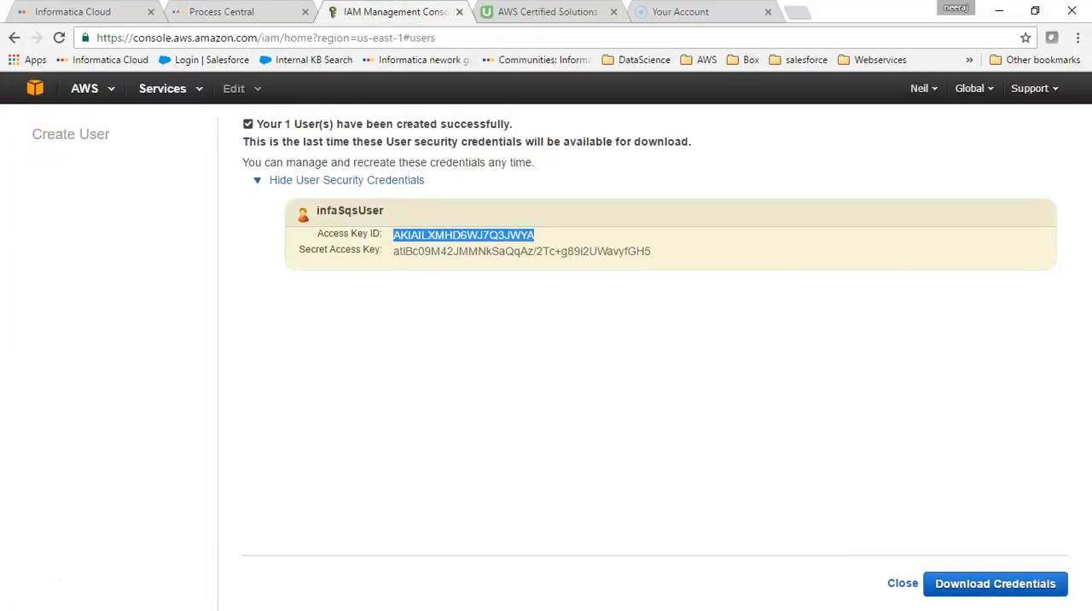
Step: Open SQS from the AWS console home and select the infa queue to view its URL
{"action": "left_click", "coordinate": [995, 583]}
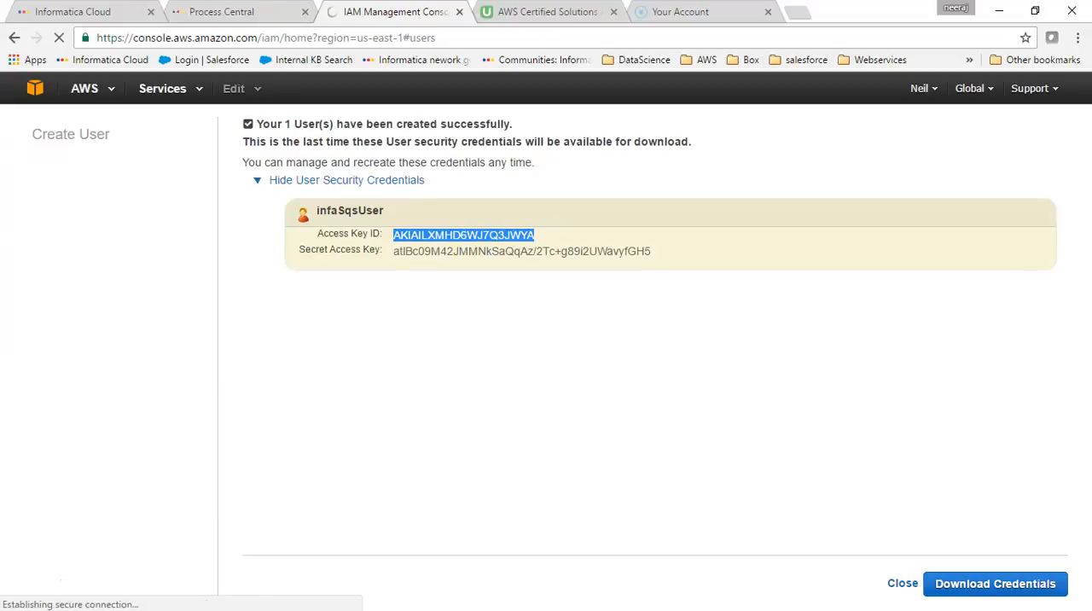
{"action": "left_click", "coordinate": [902, 583]}
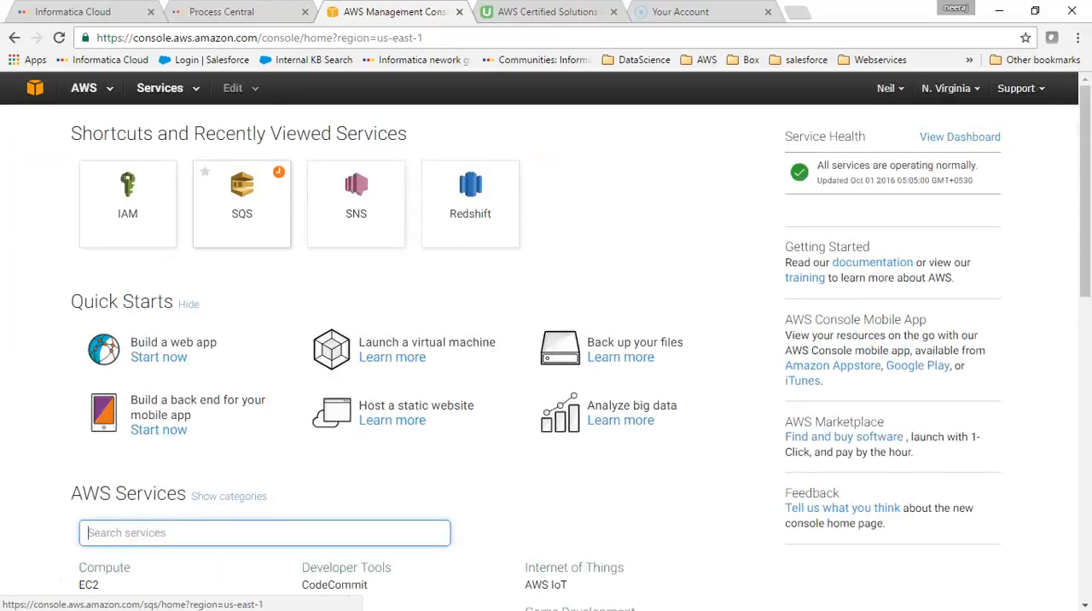
{"action": "left_click", "coordinate": [242, 192]}
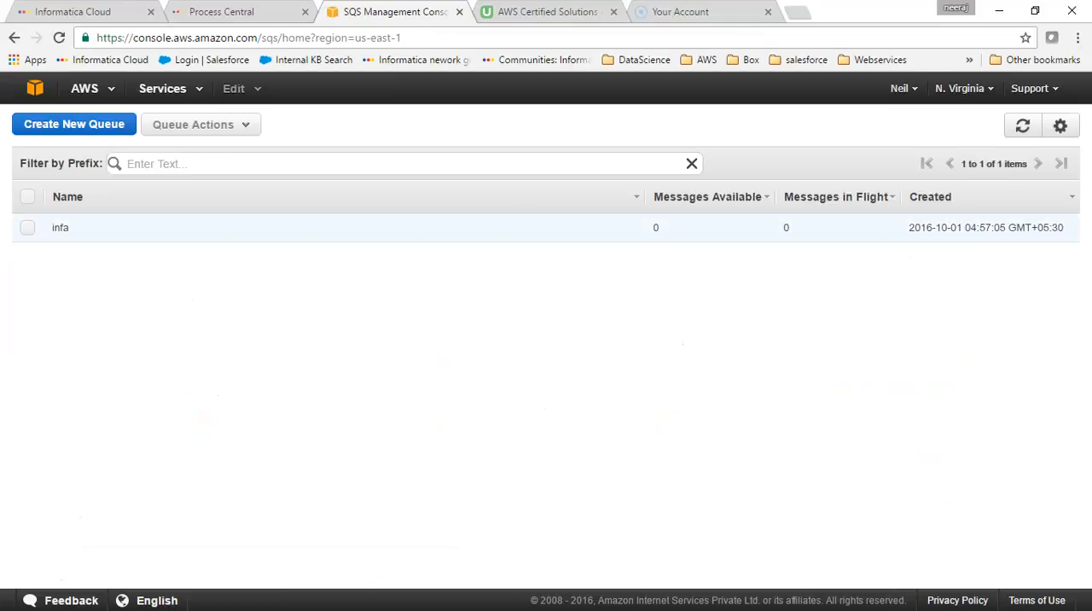
{"action": "left_click", "coordinate": [60, 227]}
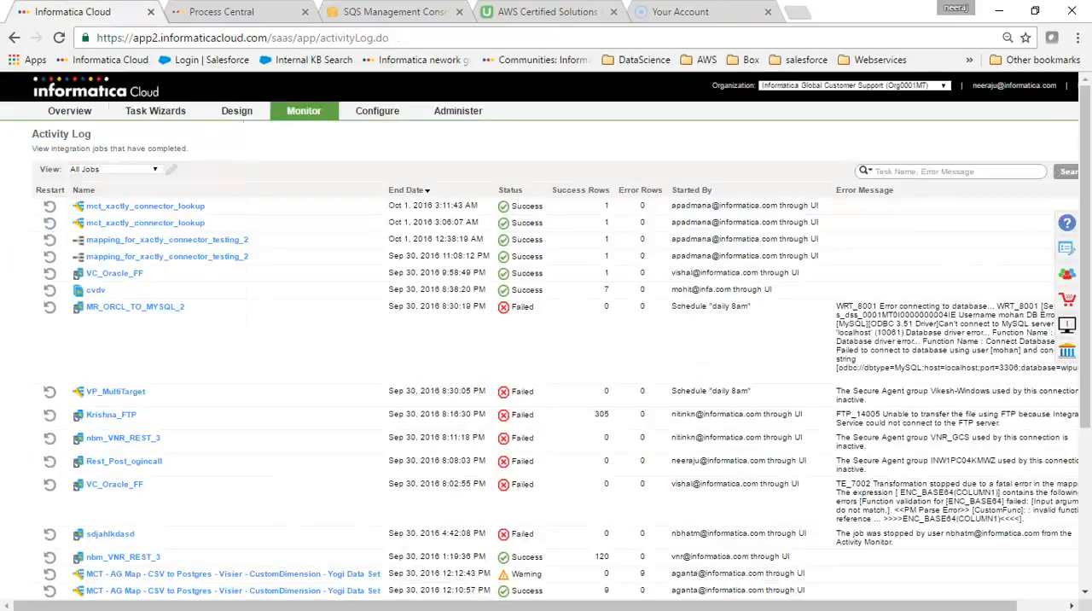
{"action": "left_click", "coordinate": [220, 11]}
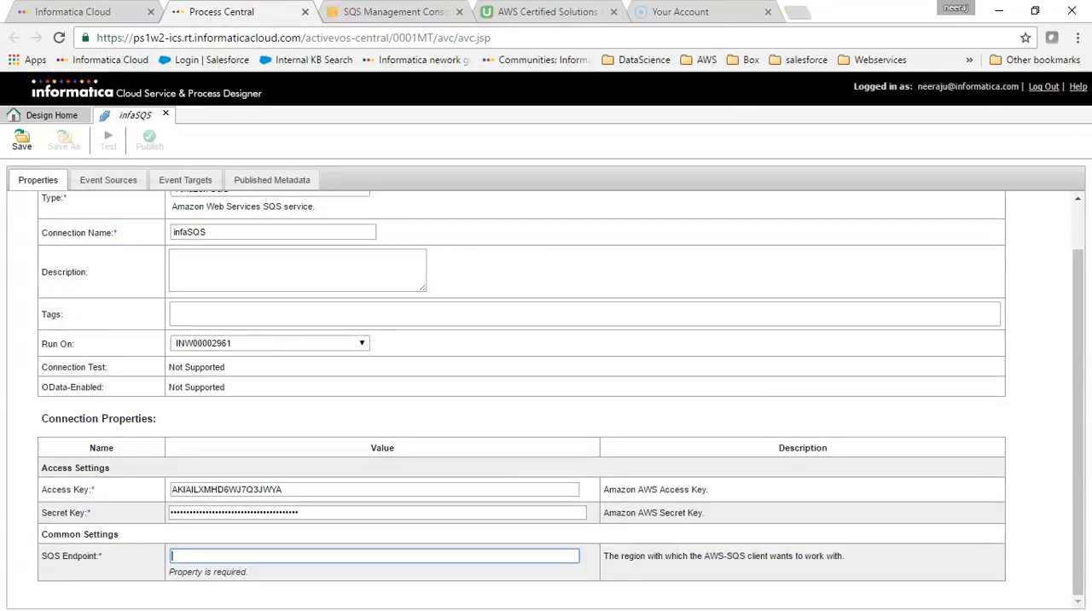
{"action": "type", "text": "https://sqs.us-east-1.amazonaws.com/941867277875/infa"}
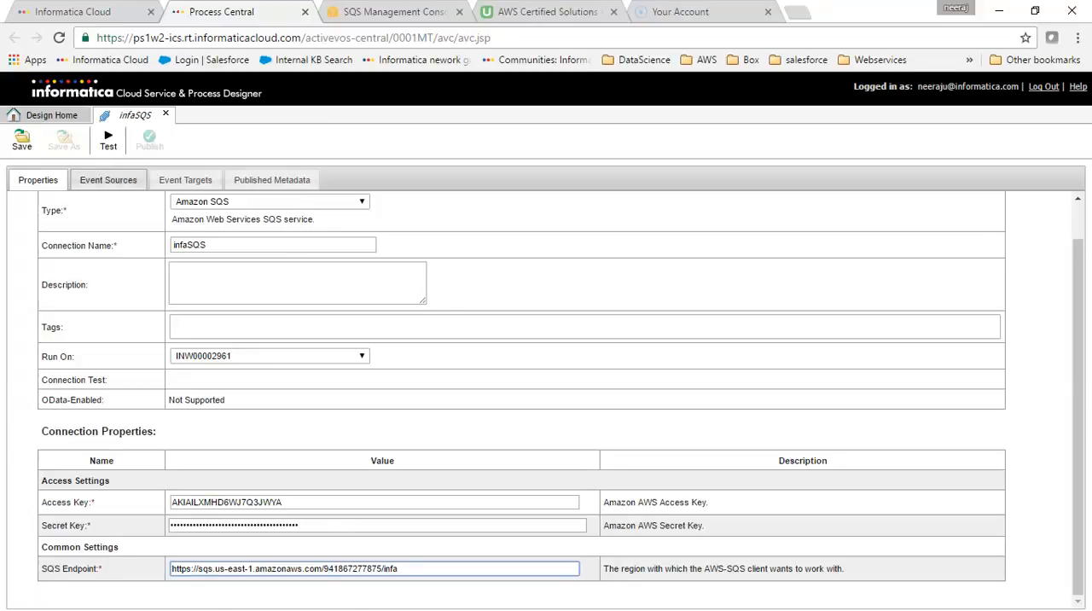
{"action": "left_click", "coordinate": [107, 140]}
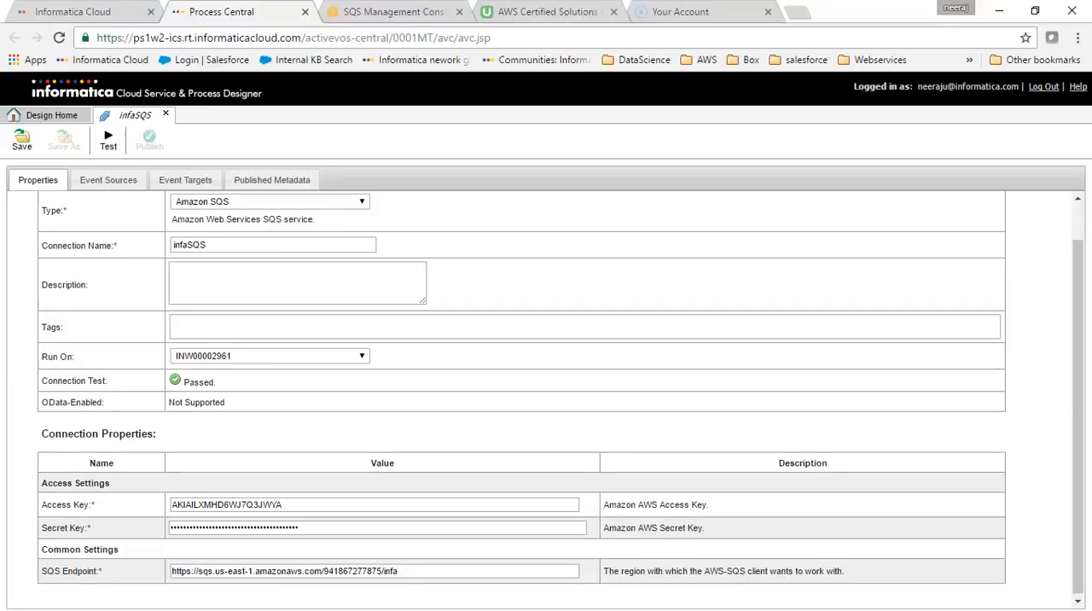
{"action": "scroll", "scroll_direction": "down", "scroll_amount": 3}
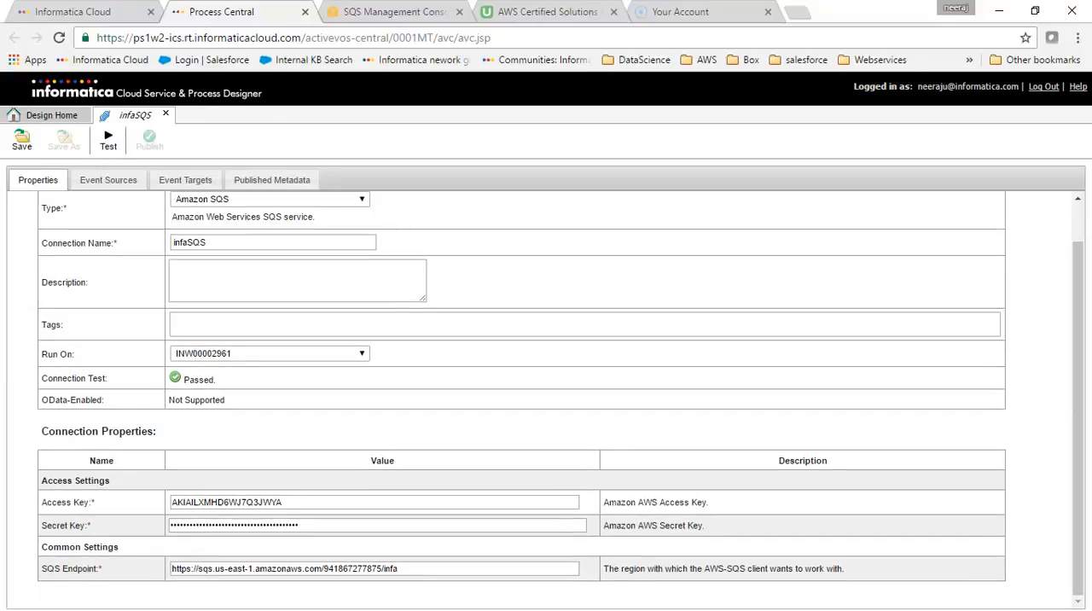